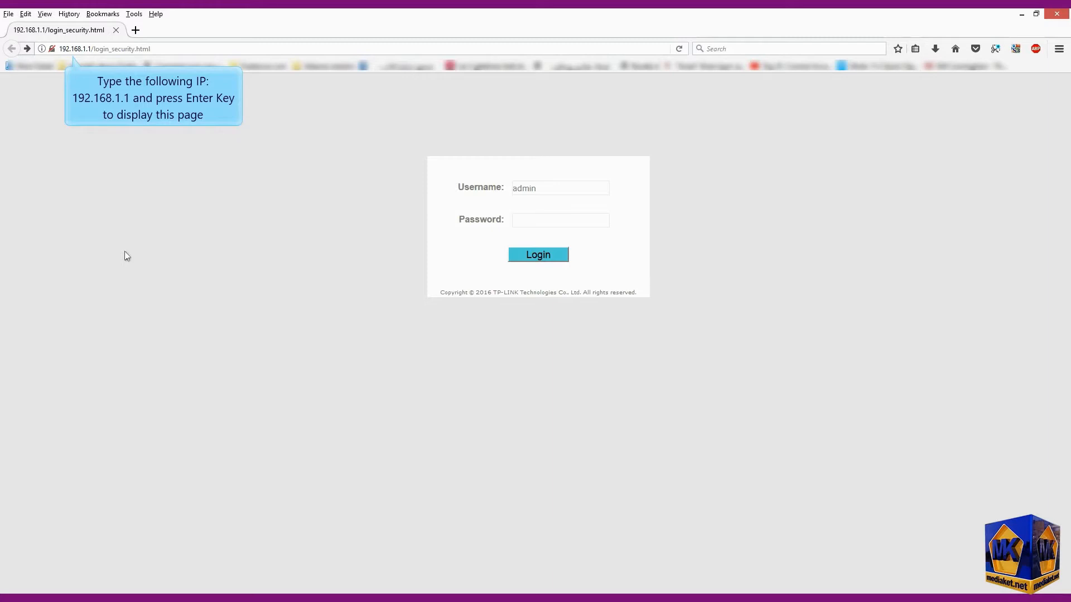
mouse_move(122, 235)
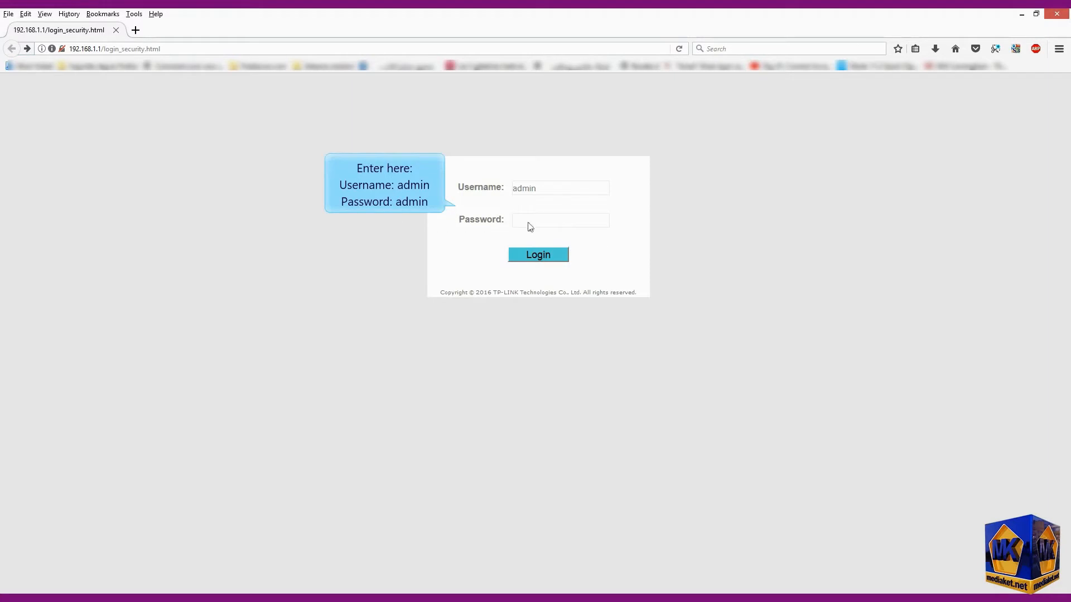
text(admin)
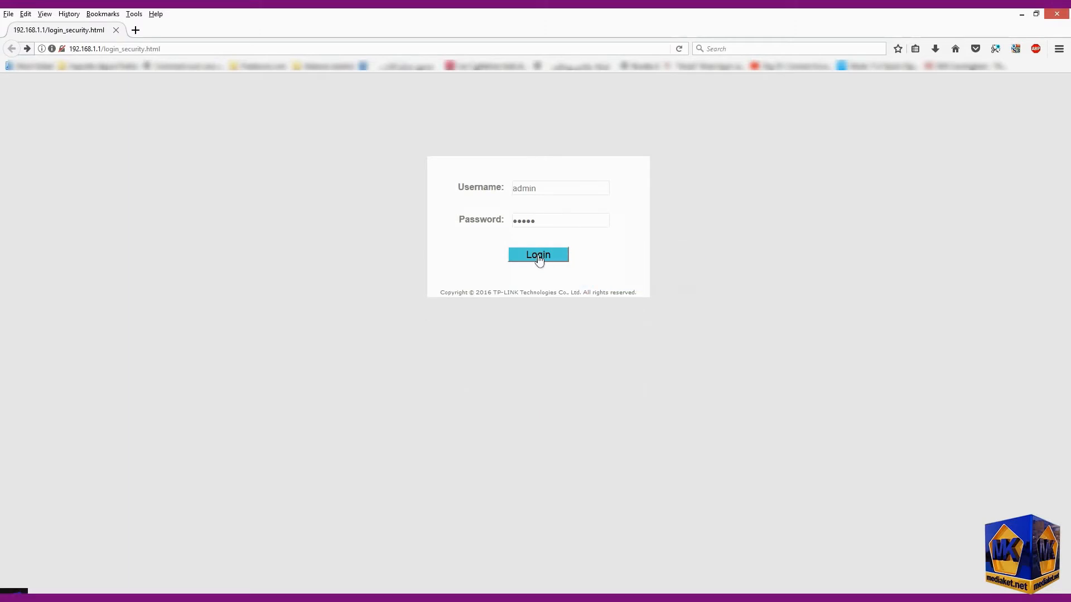
Log in, start Quick Start, and set the time zone to GMT+01:00 Amsterdam/Berlin/Rome.
click(538, 254)
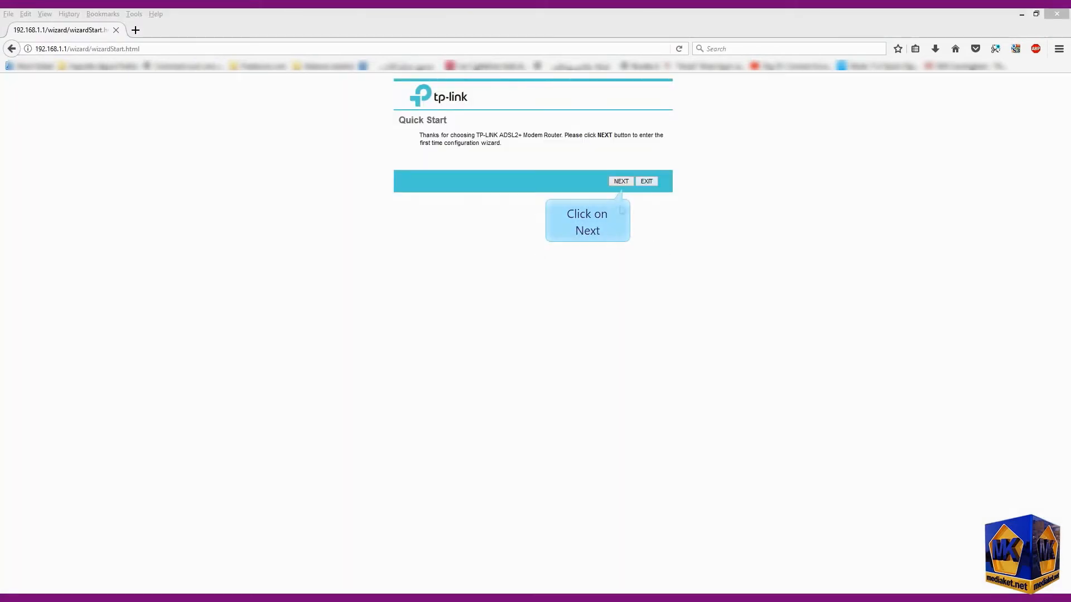
click(620, 181)
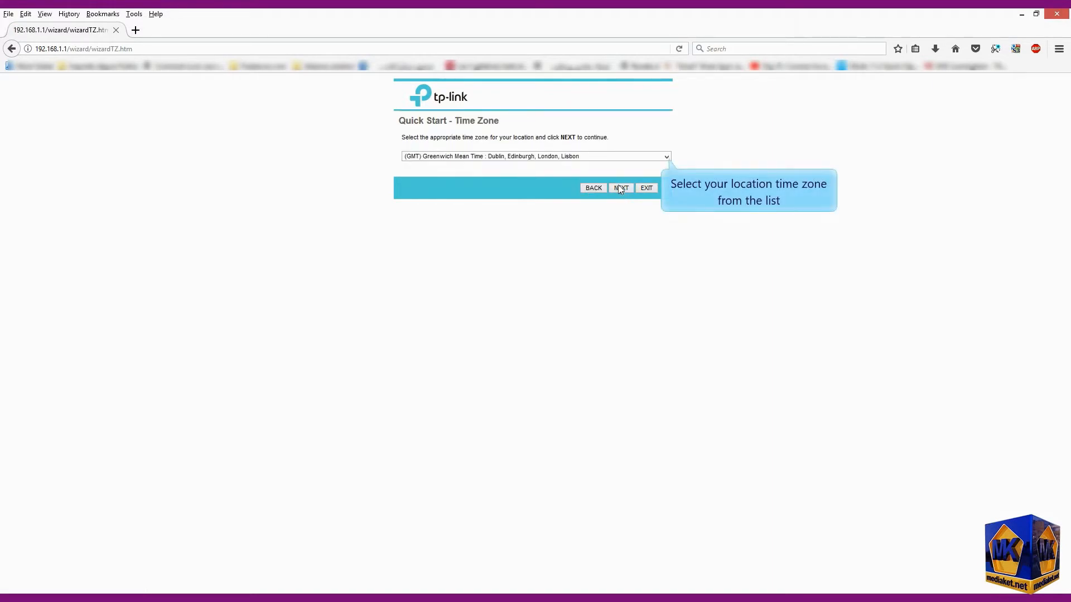
click(535, 156)
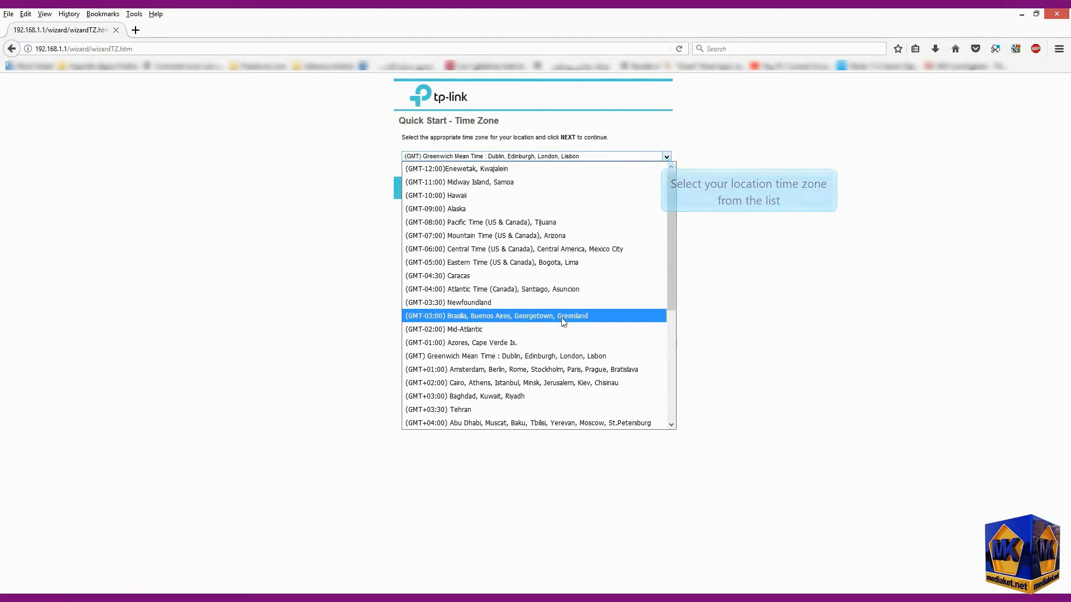
click(522, 369)
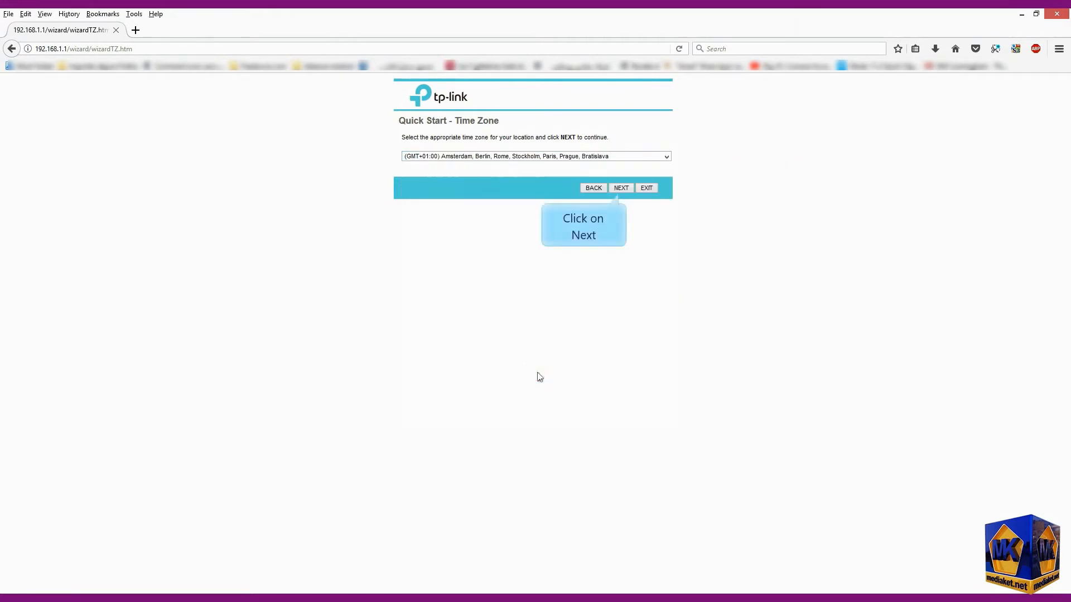
click(621, 188)
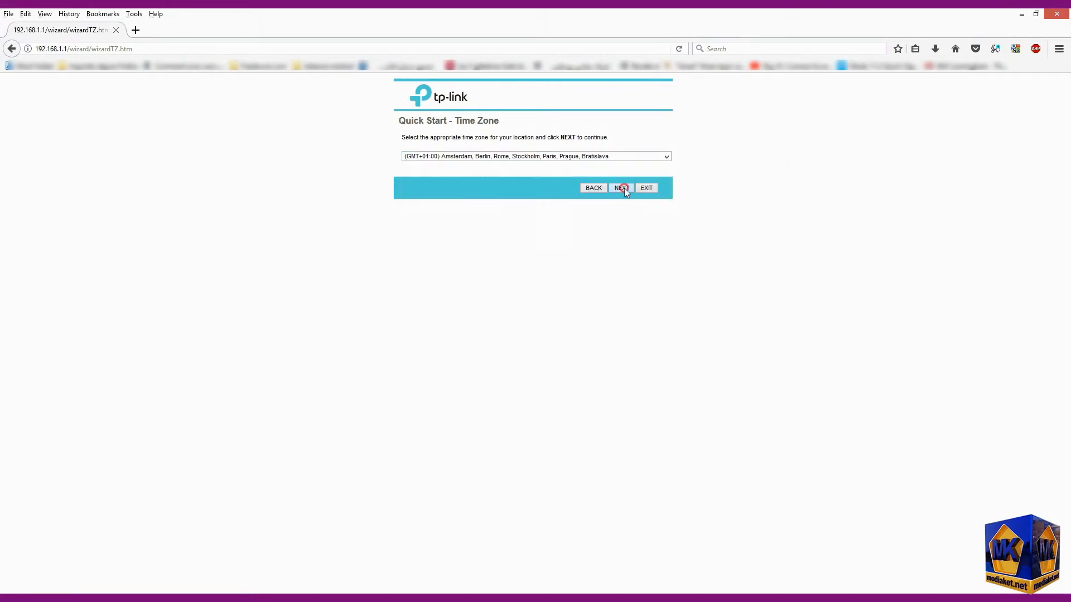
Fill in the PPPoE username and password and set VPI 0 and VCI 38.
click(620, 188)
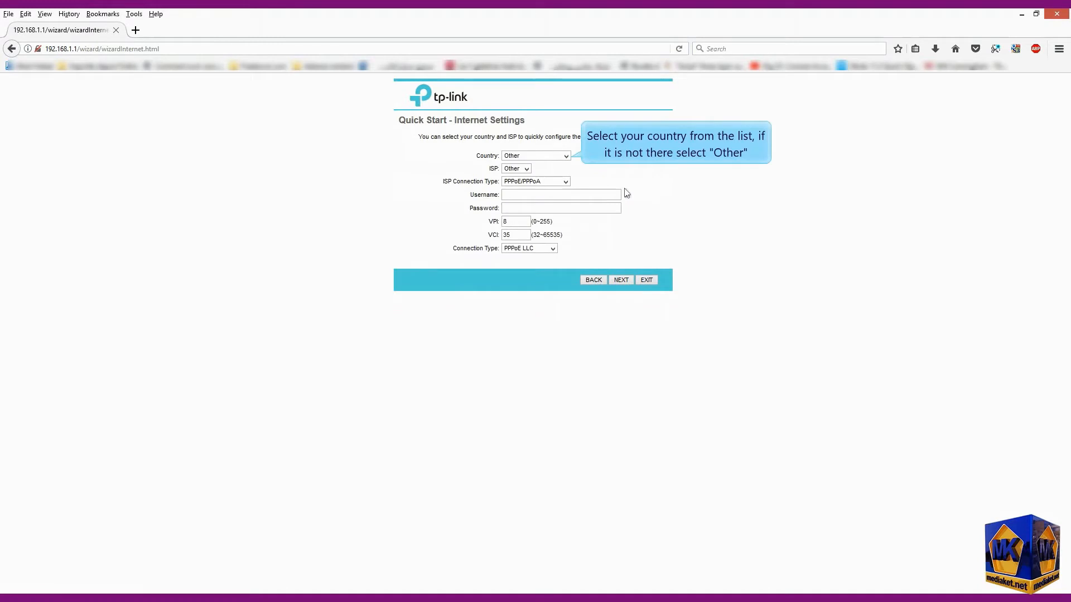
mouse_move(568, 174)
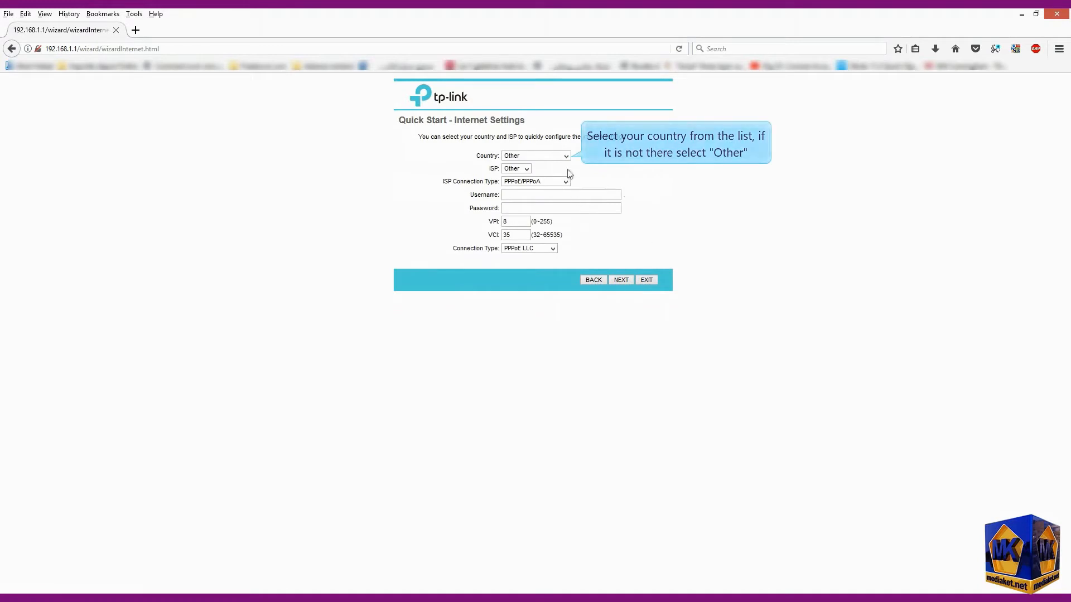
click(565, 155)
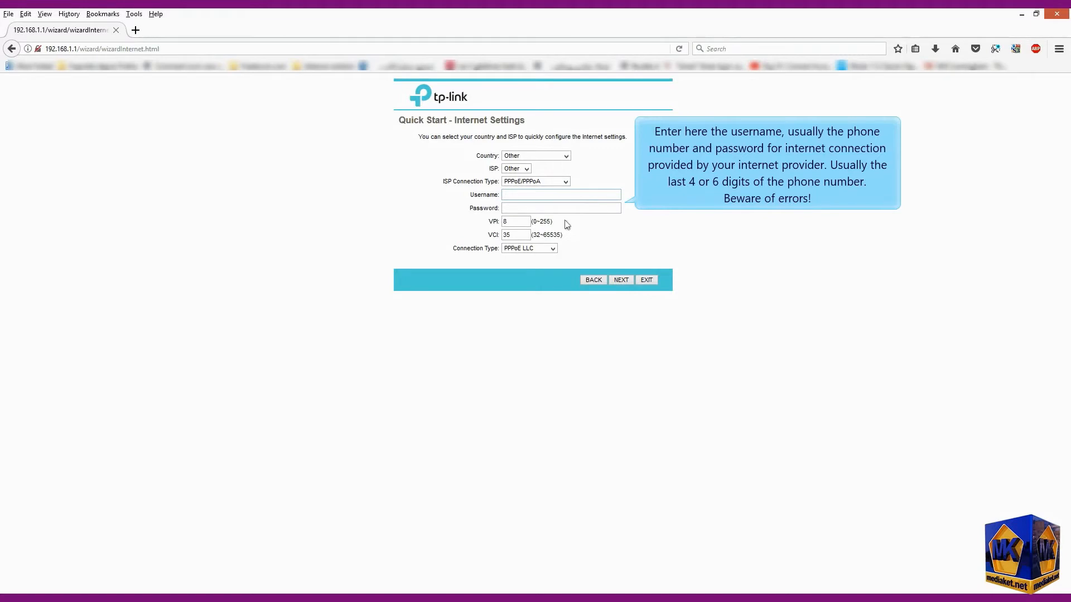
mouse_move(564, 204)
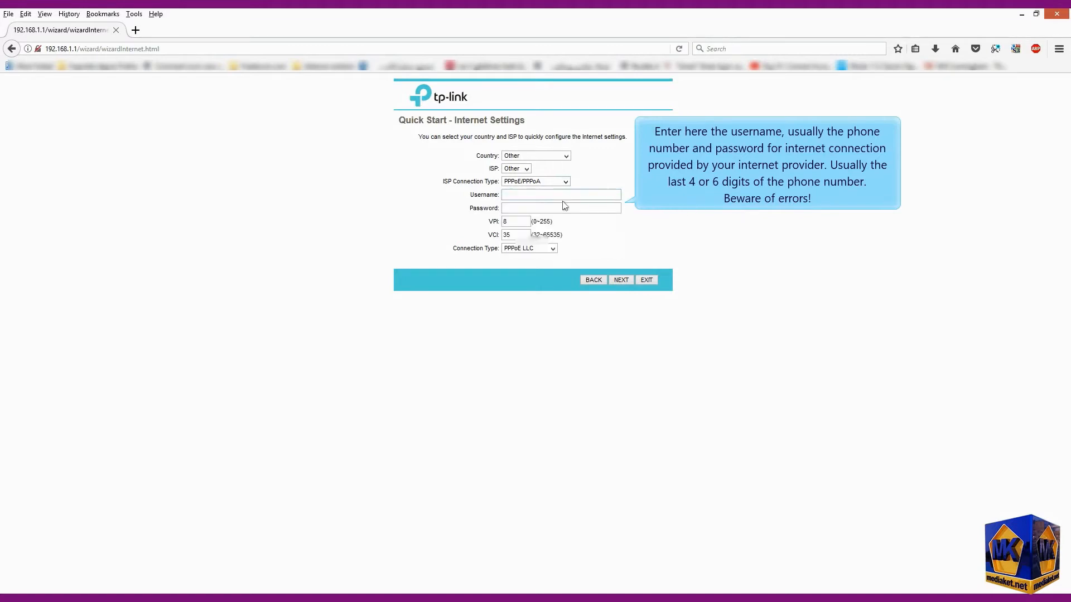
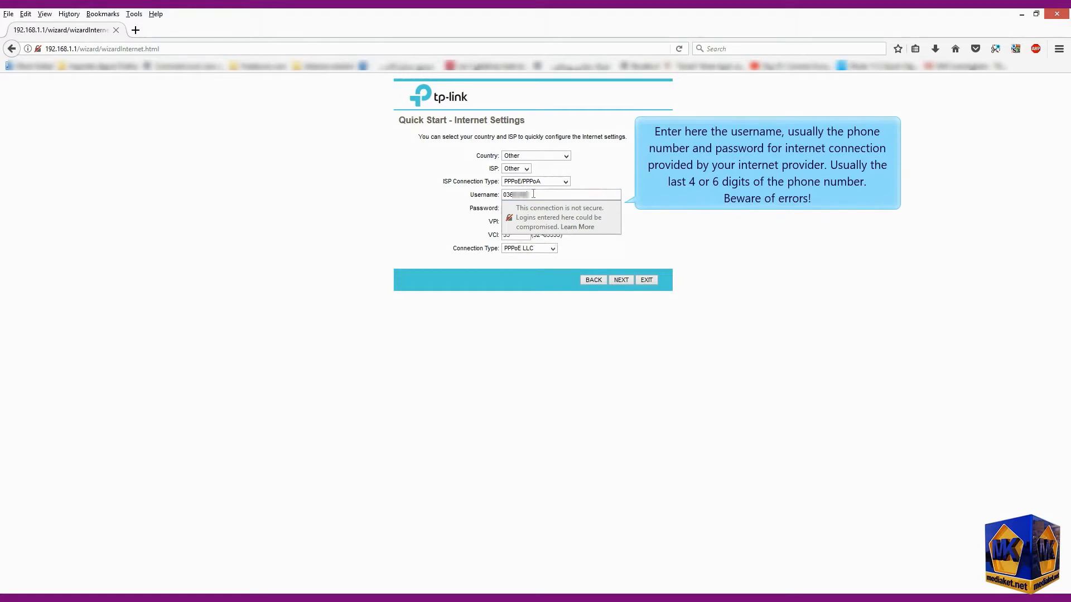
click(560, 208)
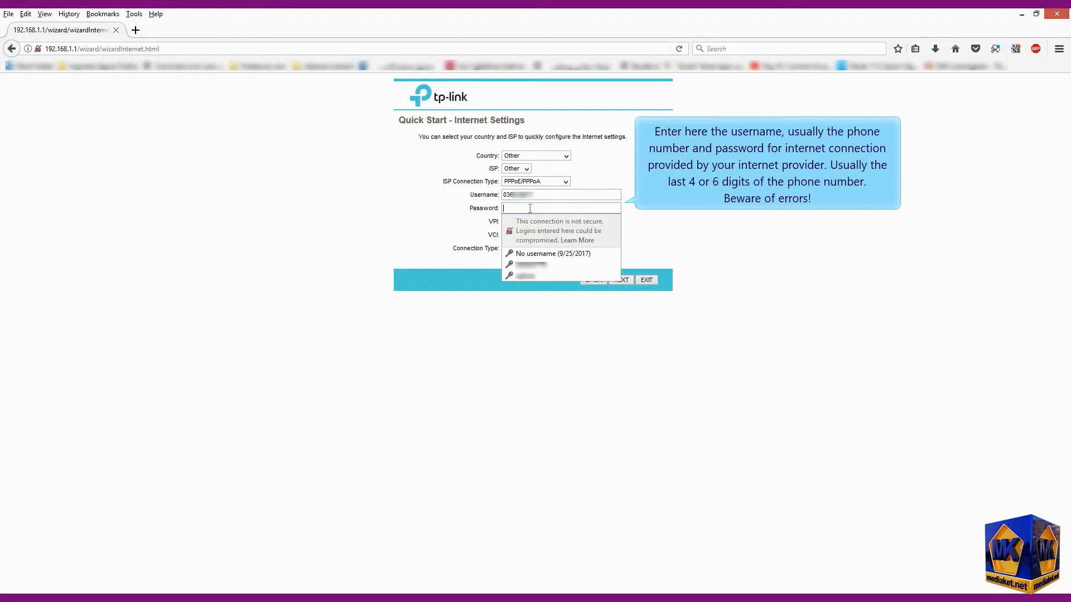
text(••••)
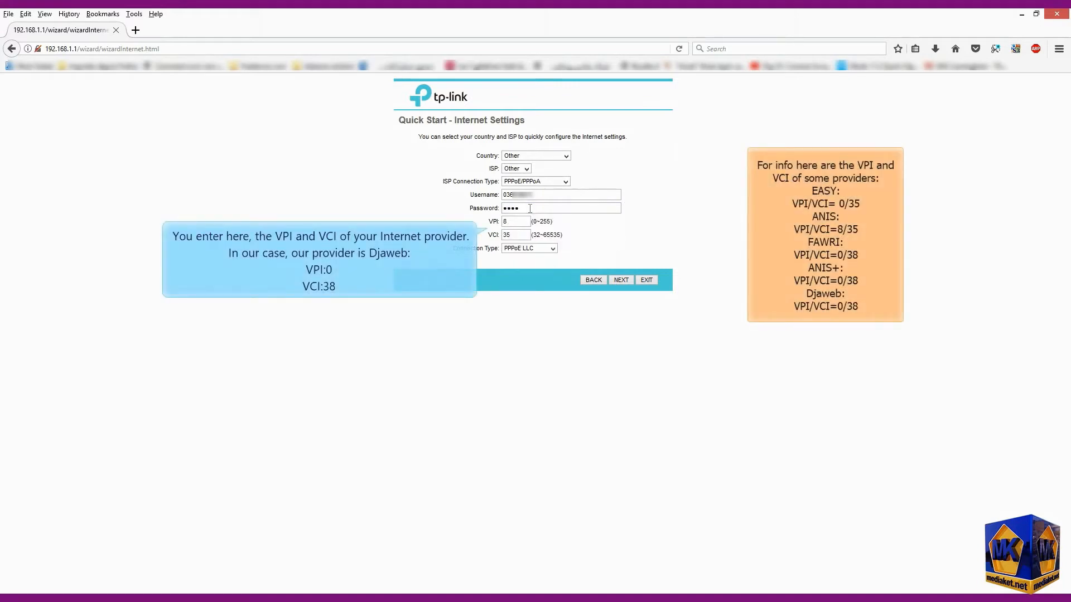
click(514, 221)
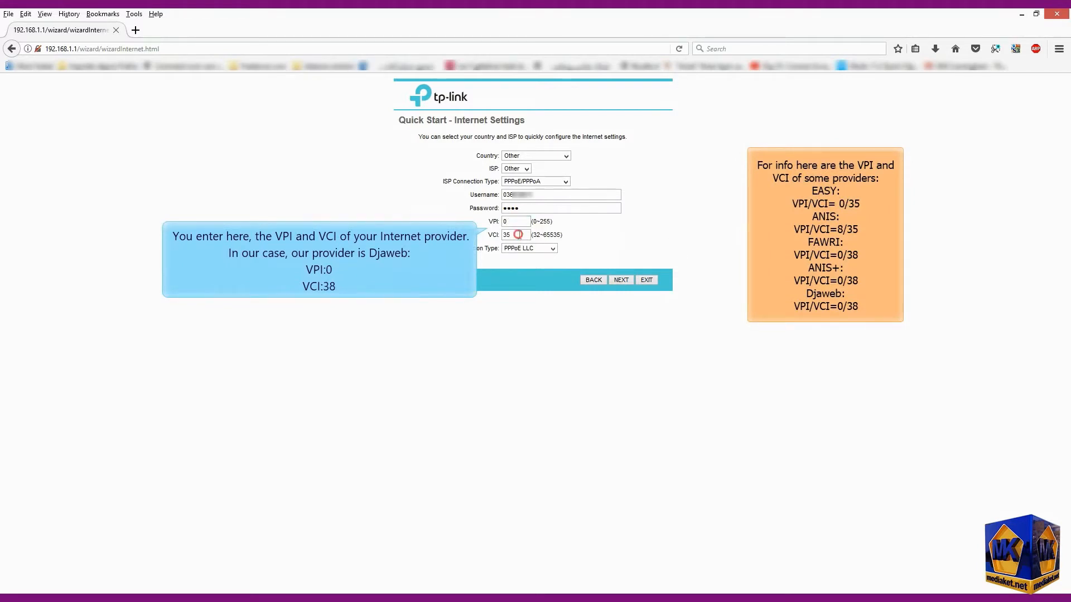
text(38)
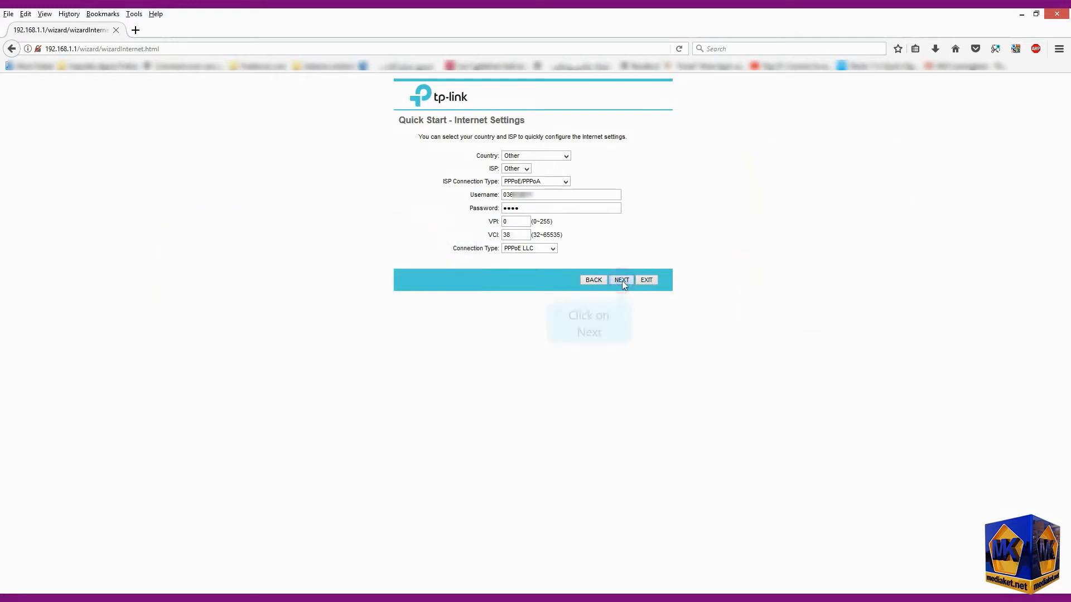
Set the wireless network name to HAISOU_WL.
click(621, 280)
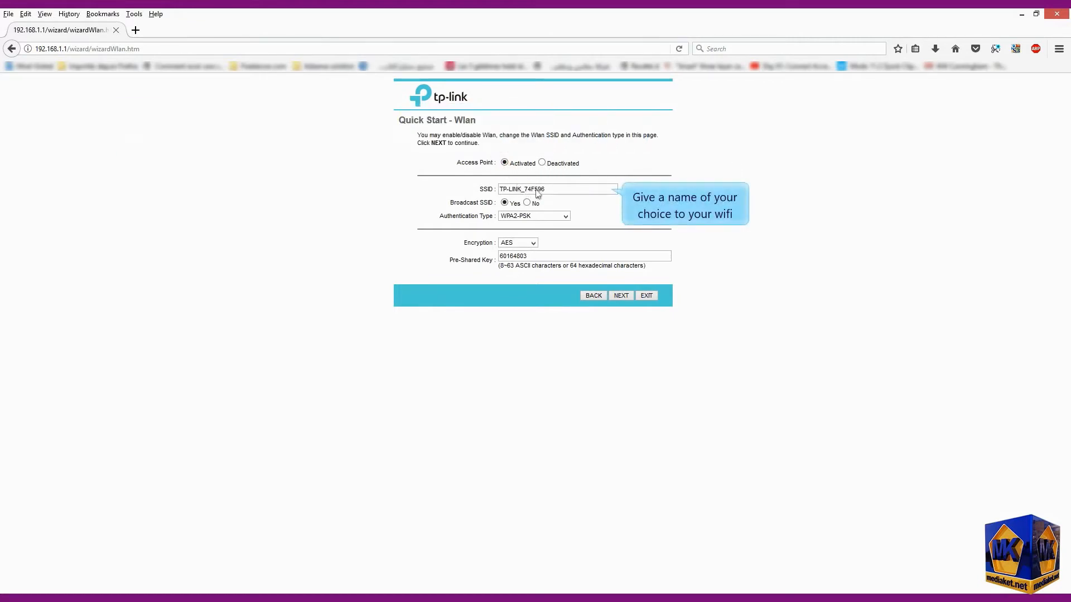
triple_click(553, 189)
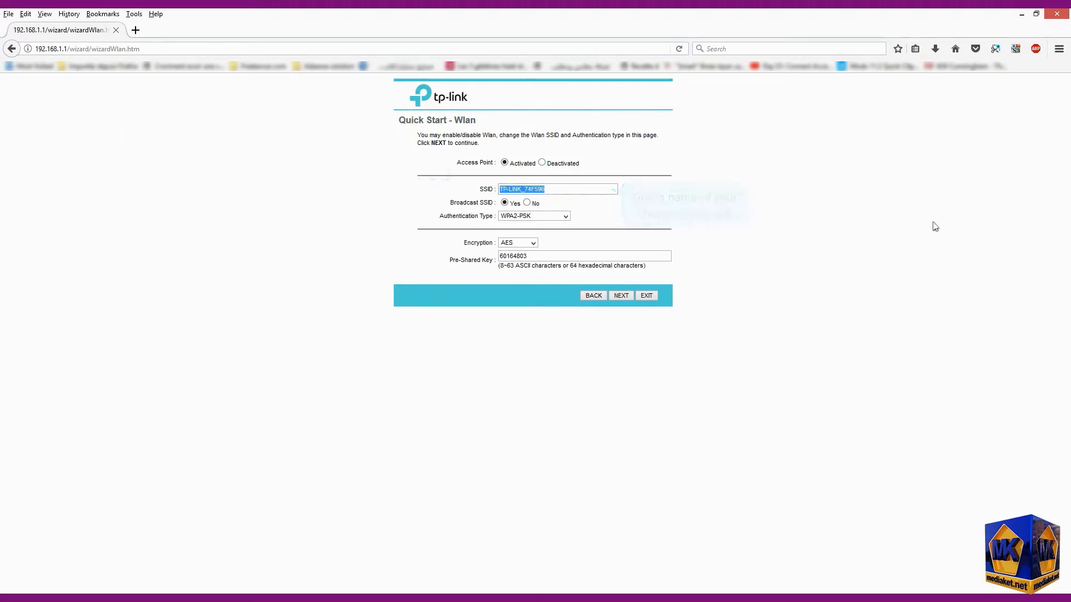
text(HA)
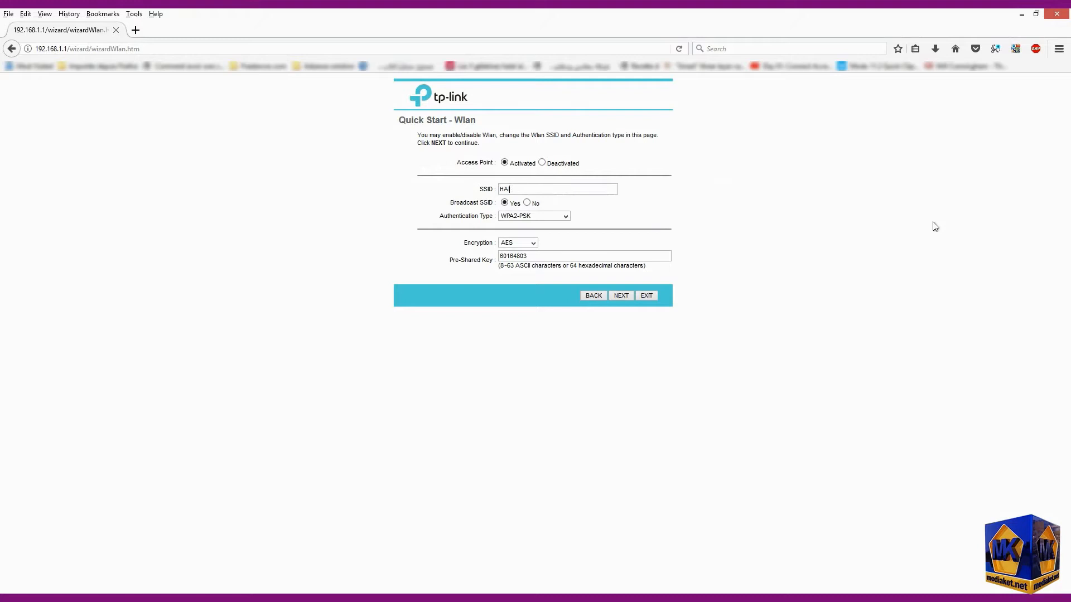
text(ISOU_WL)
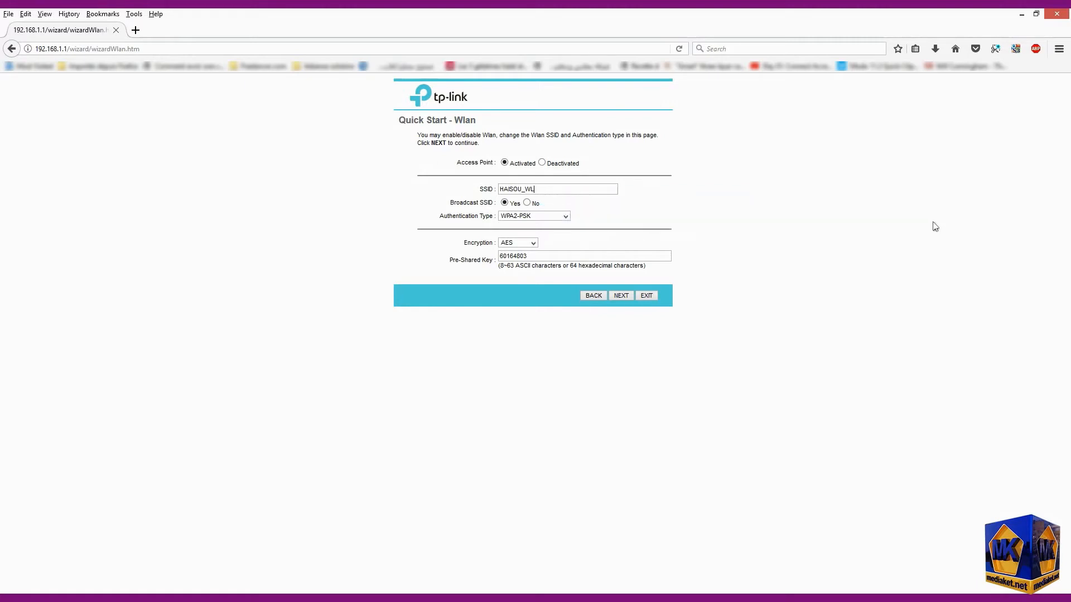
mouse_move(547, 216)
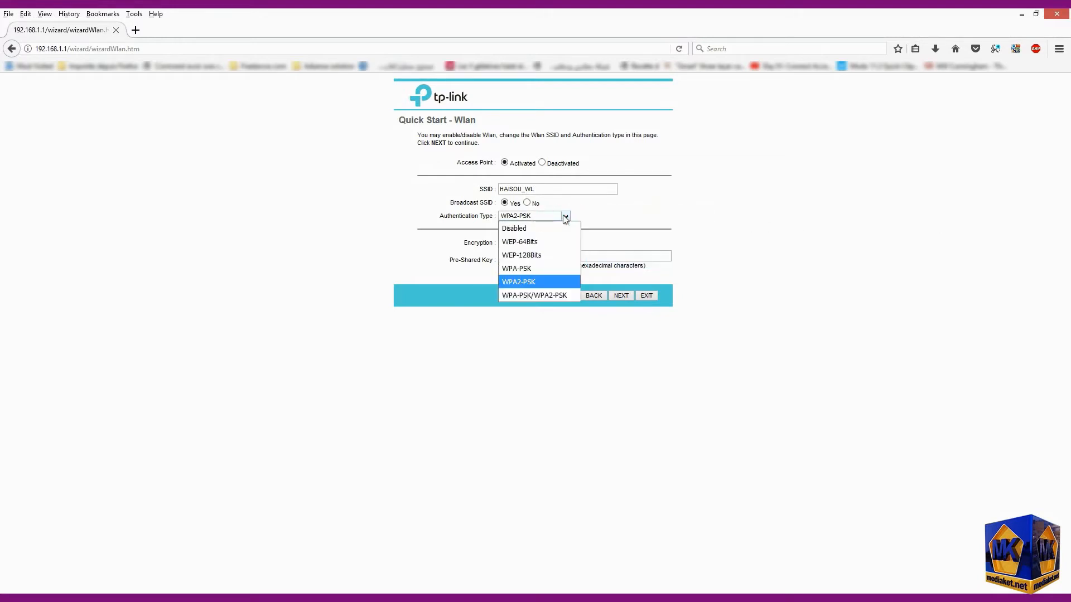
Use WPA-PSK/WPA2-PSK with TKIP/AES, enter a strong pre-shared key, and continue.
click(536, 295)
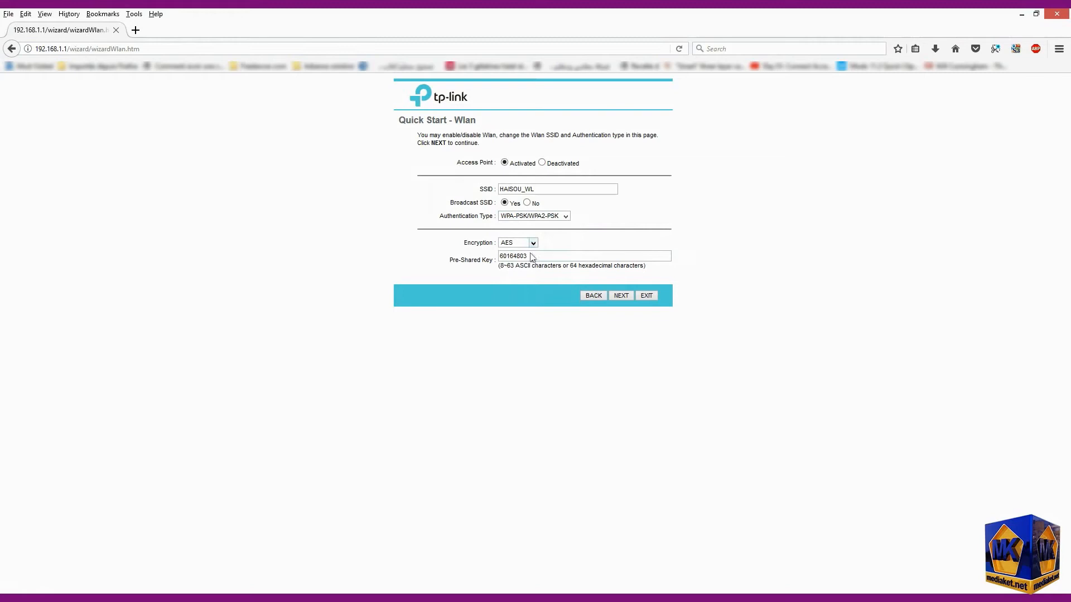
click(532, 243)
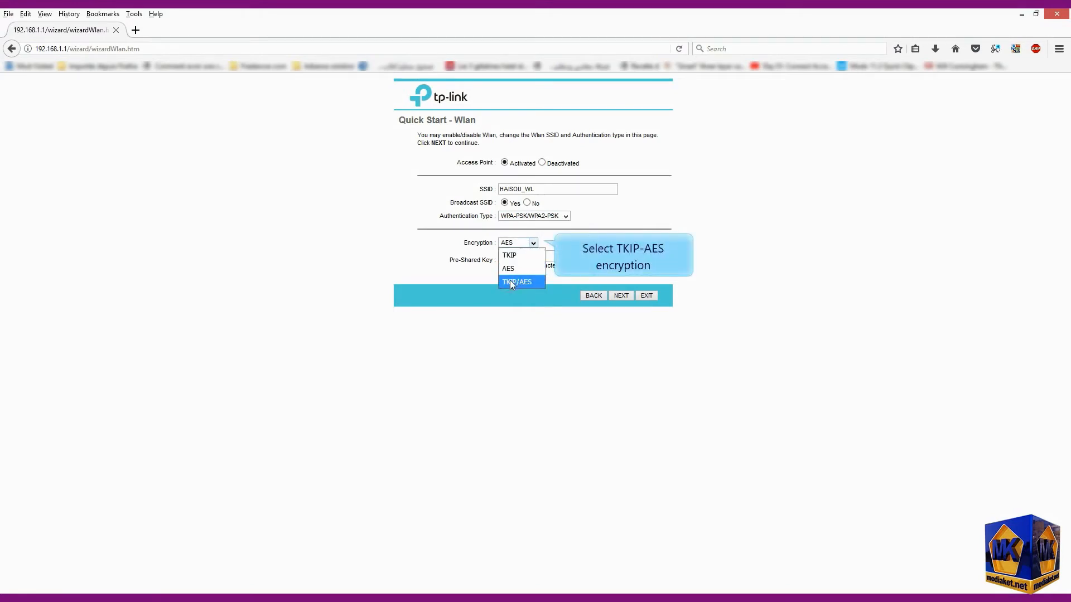
click(517, 282)
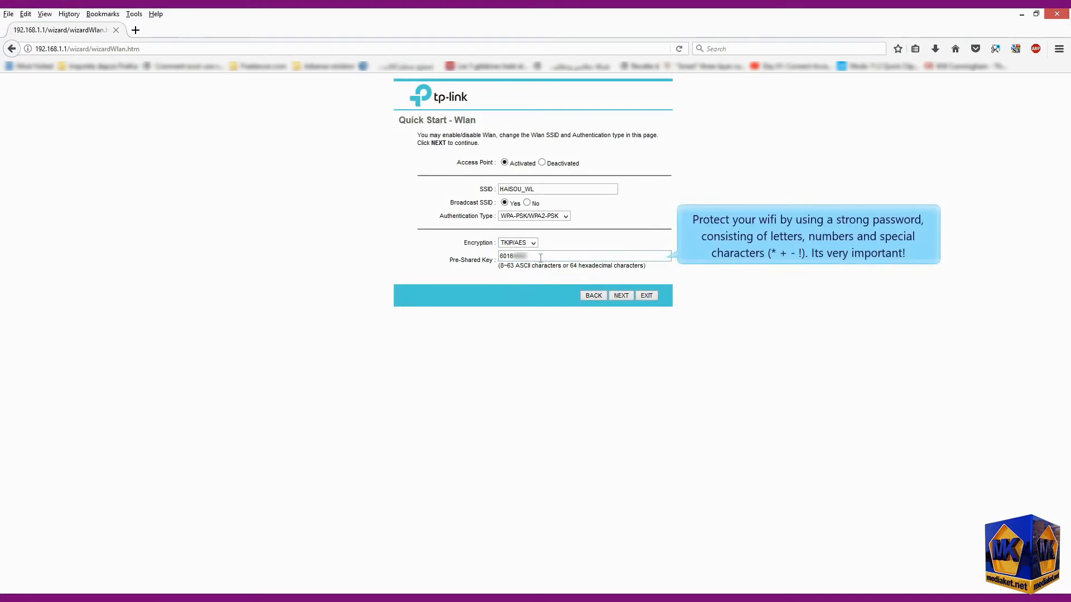
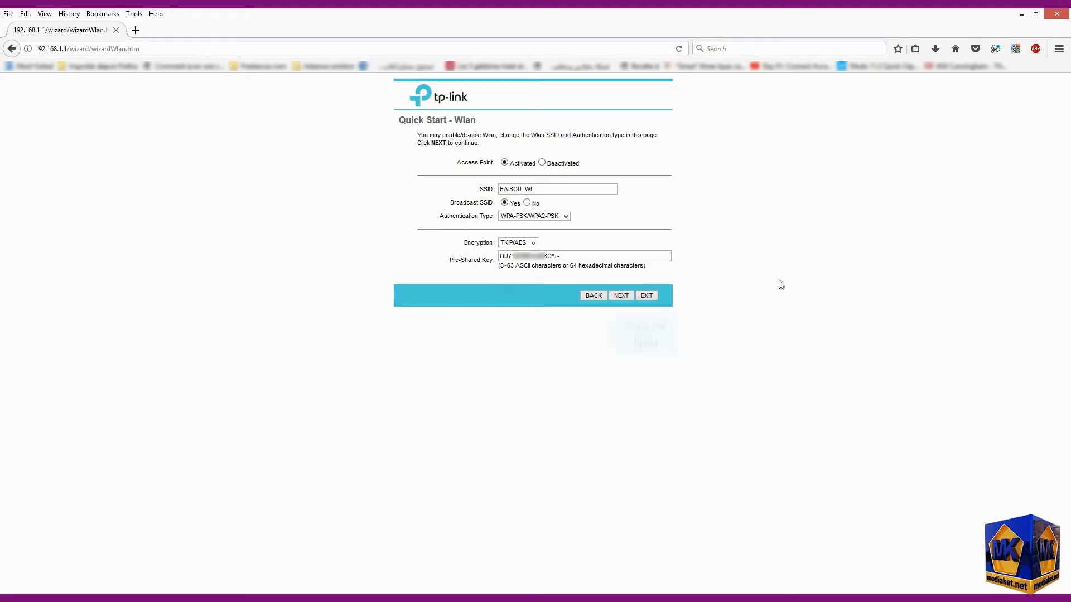
click(620, 295)
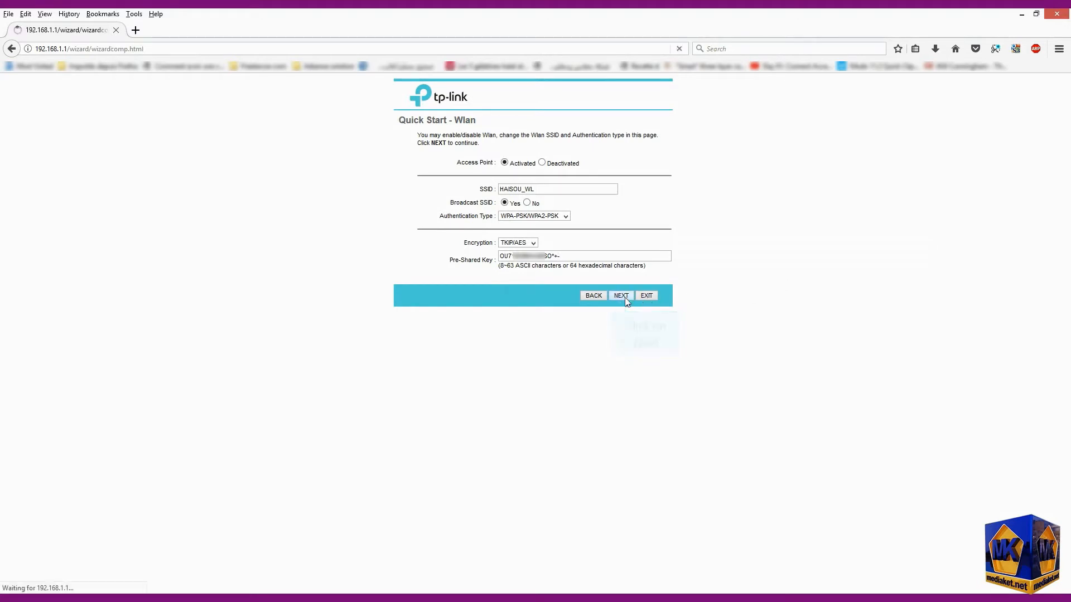
Complete the Quick Start wizard and save its settings.
click(620, 295)
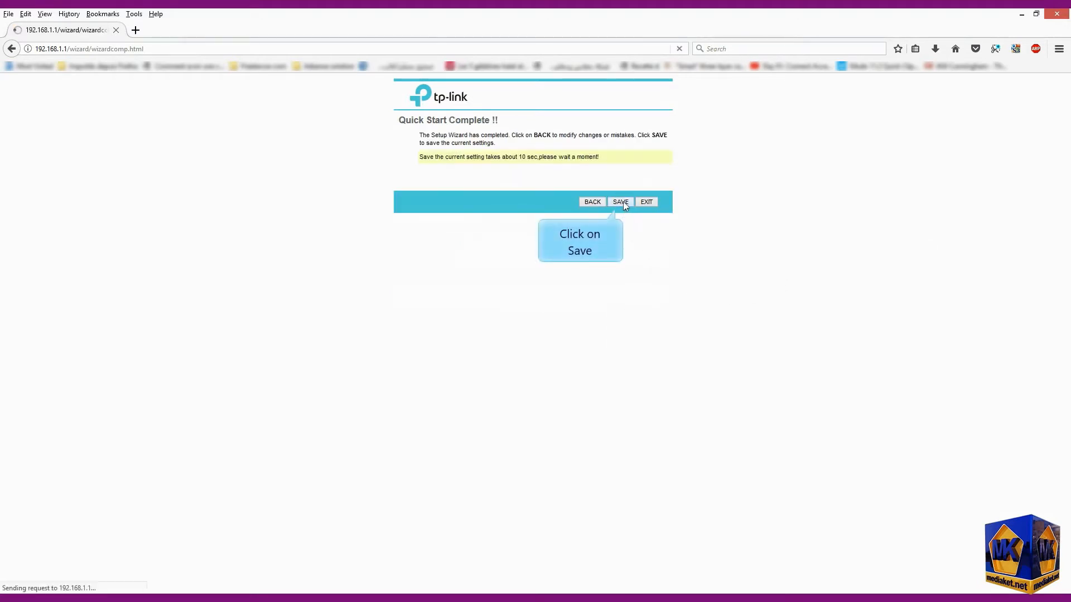
click(620, 202)
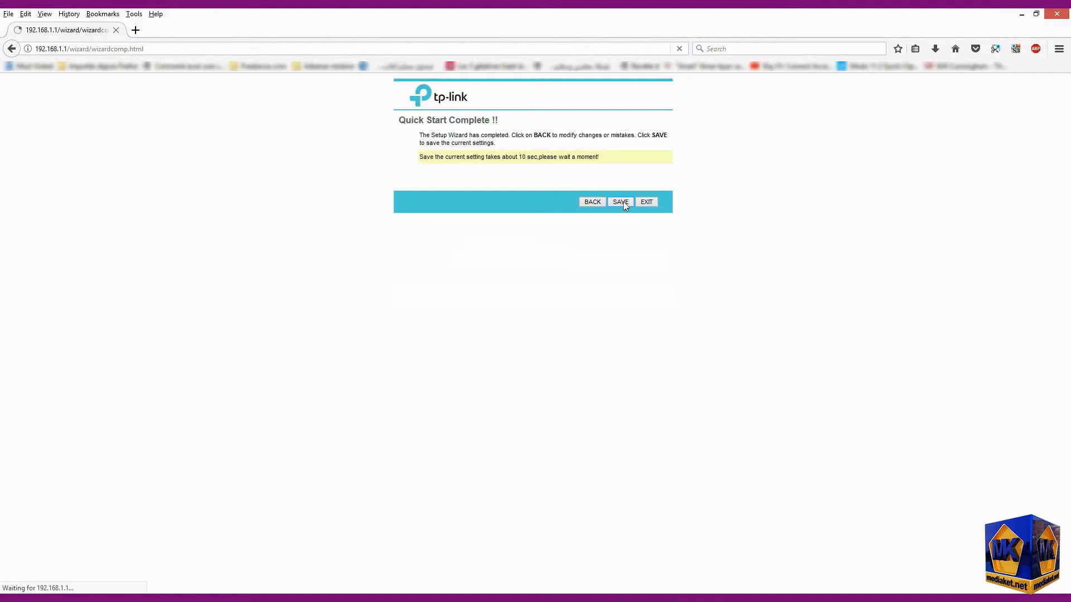
click(619, 201)
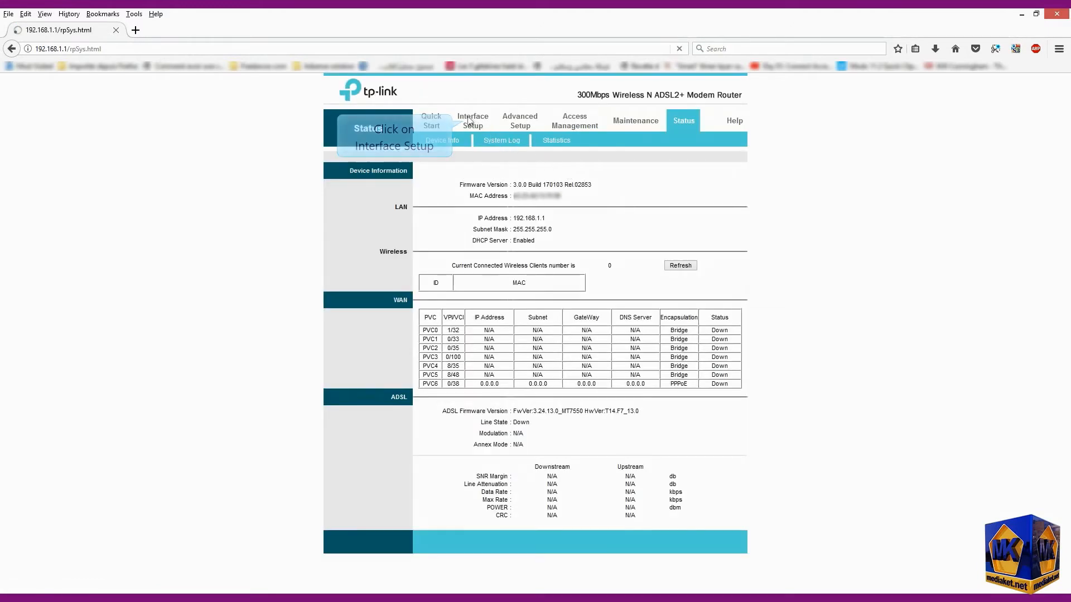
Save the Interface Setup wireless page with SSID HAISOU_WL and the new key.
click(471, 121)
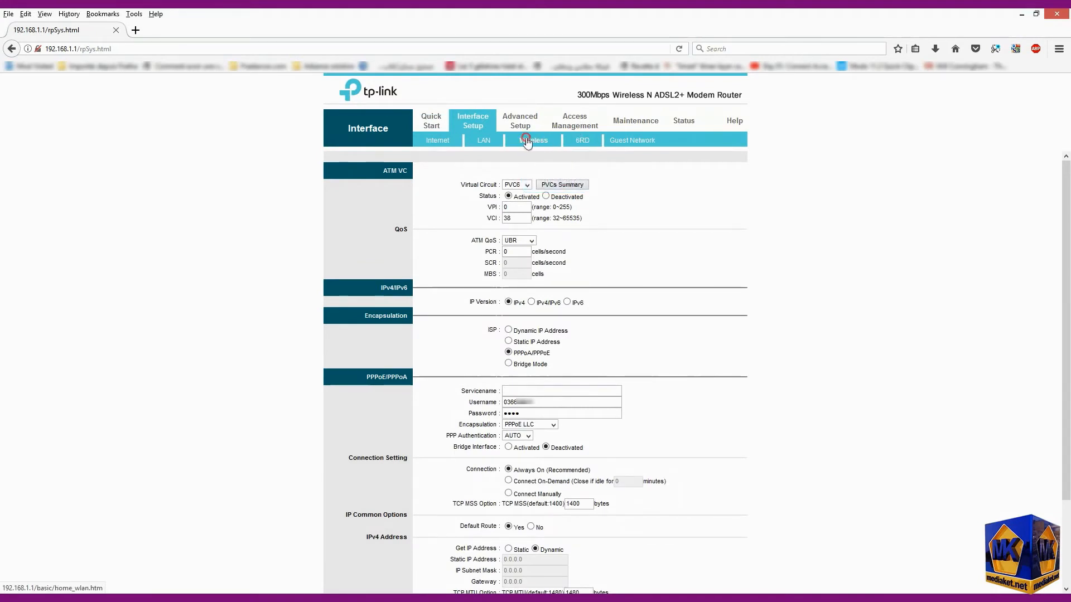
click(533, 140)
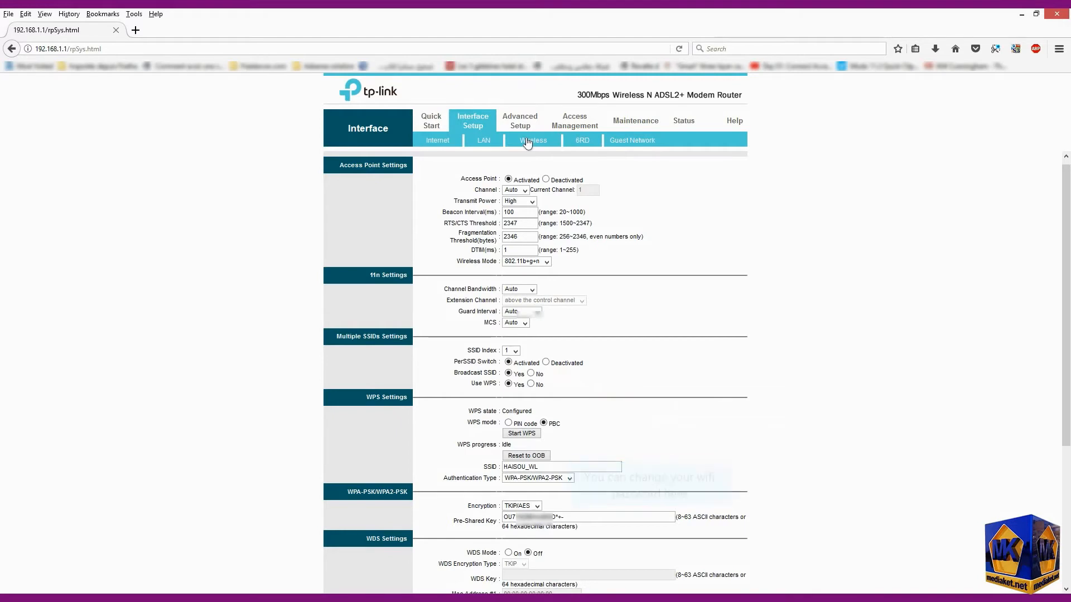
scroll(down, 3)
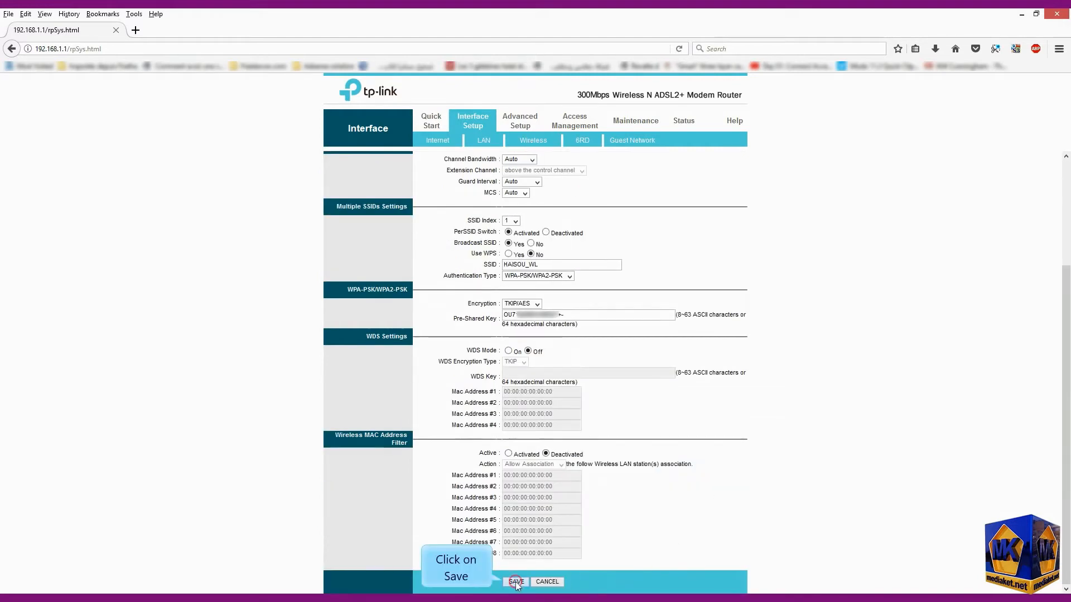
click(515, 581)
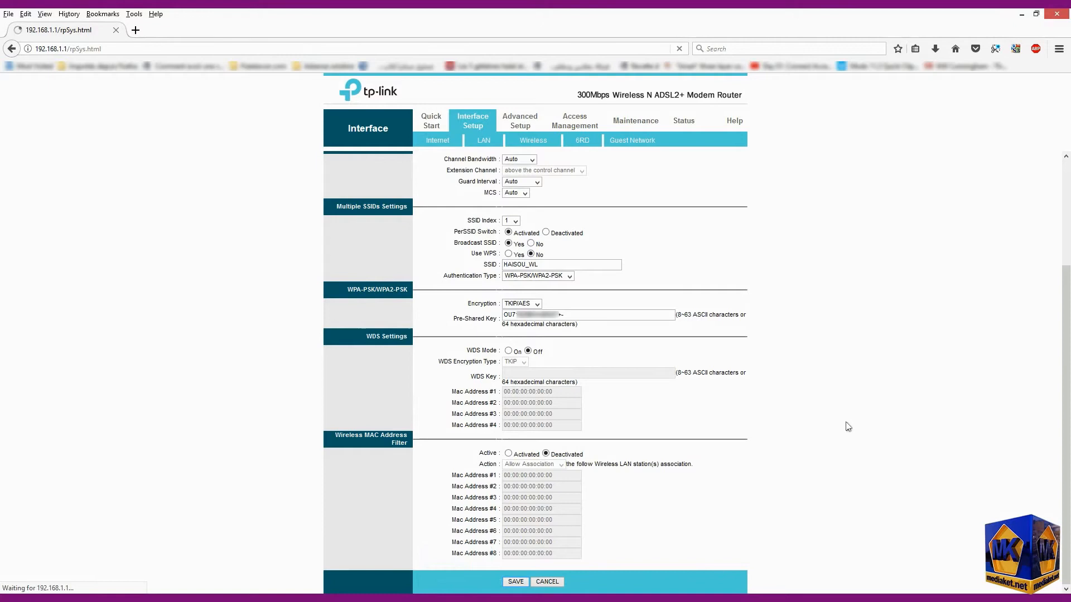
click(438, 140)
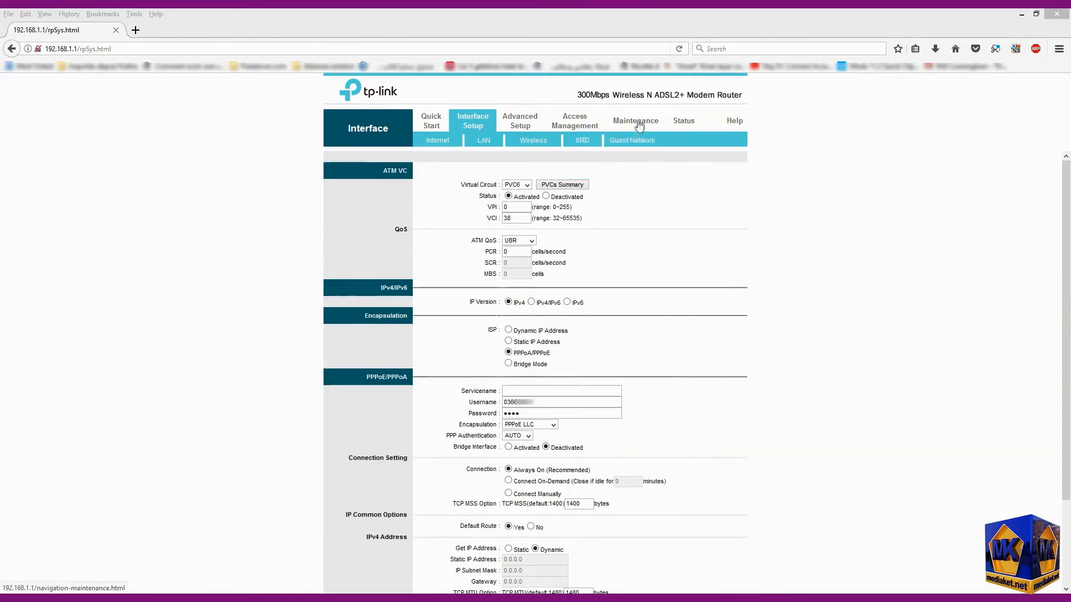
Enter and confirm a new admin password under Maintenance > Administration, then save.
click(634, 121)
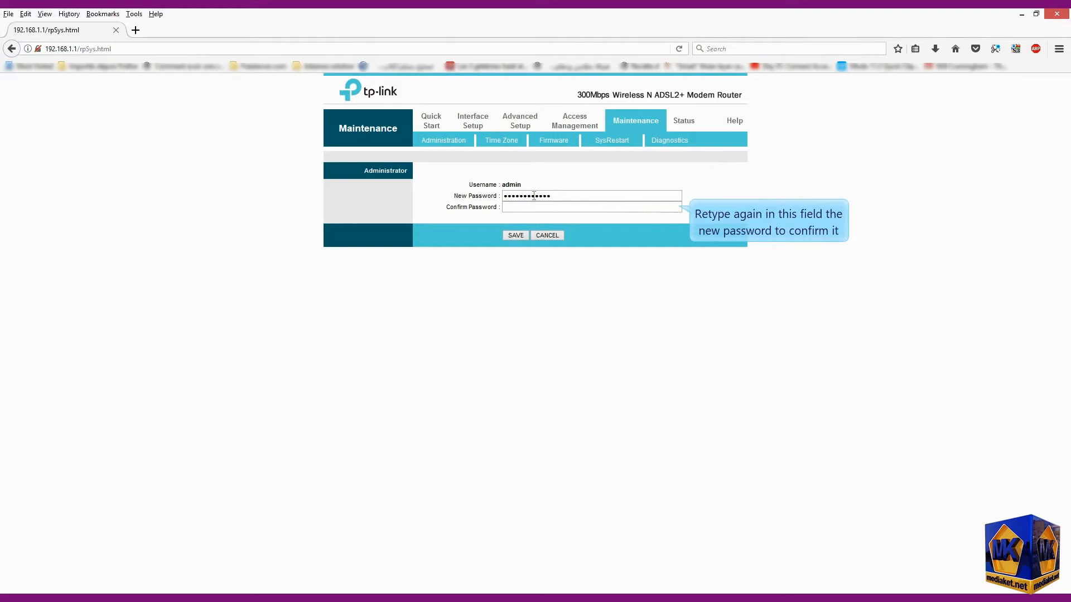
click(591, 207)
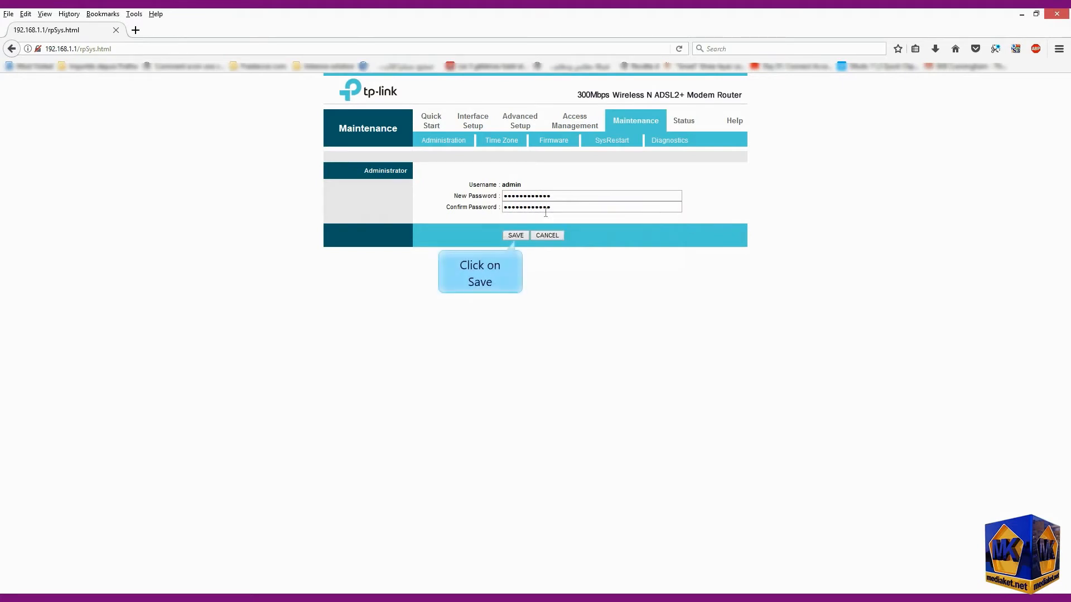
click(514, 235)
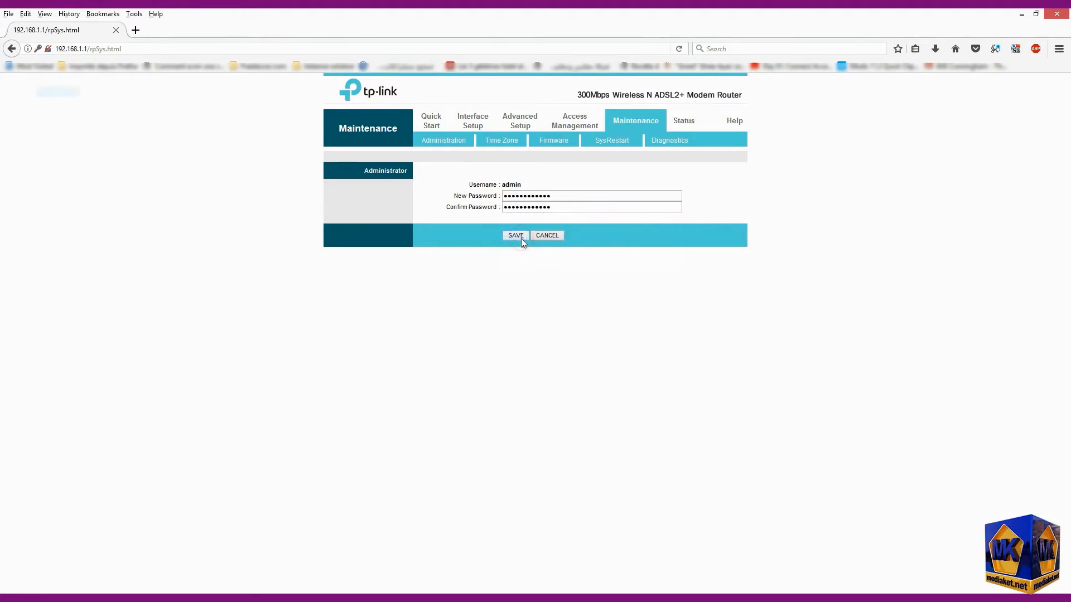
Log back in with username admin and the new password.
click(515, 234)
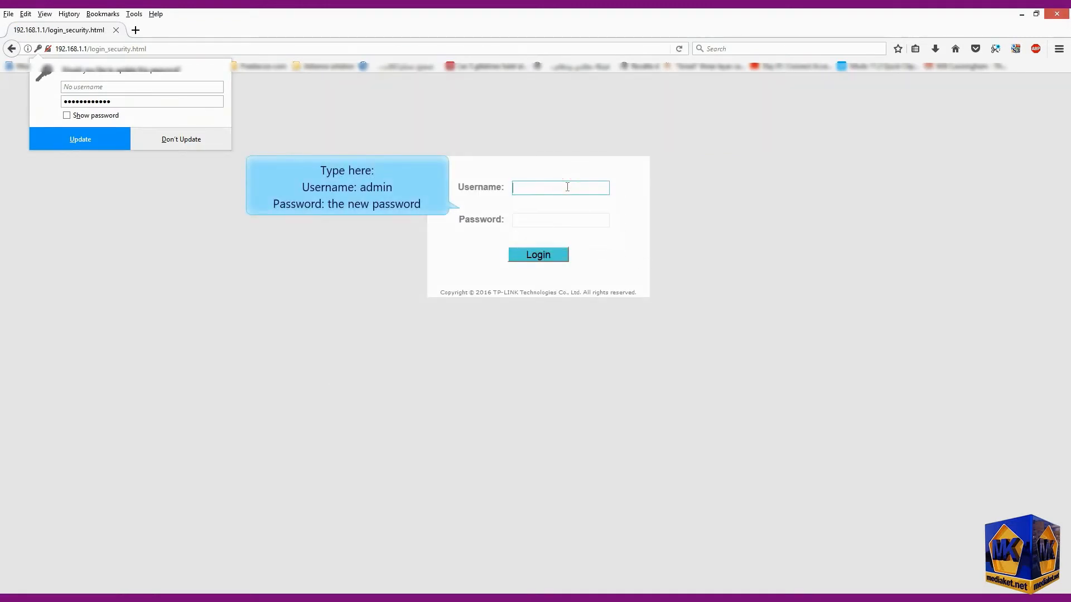
text(admin)
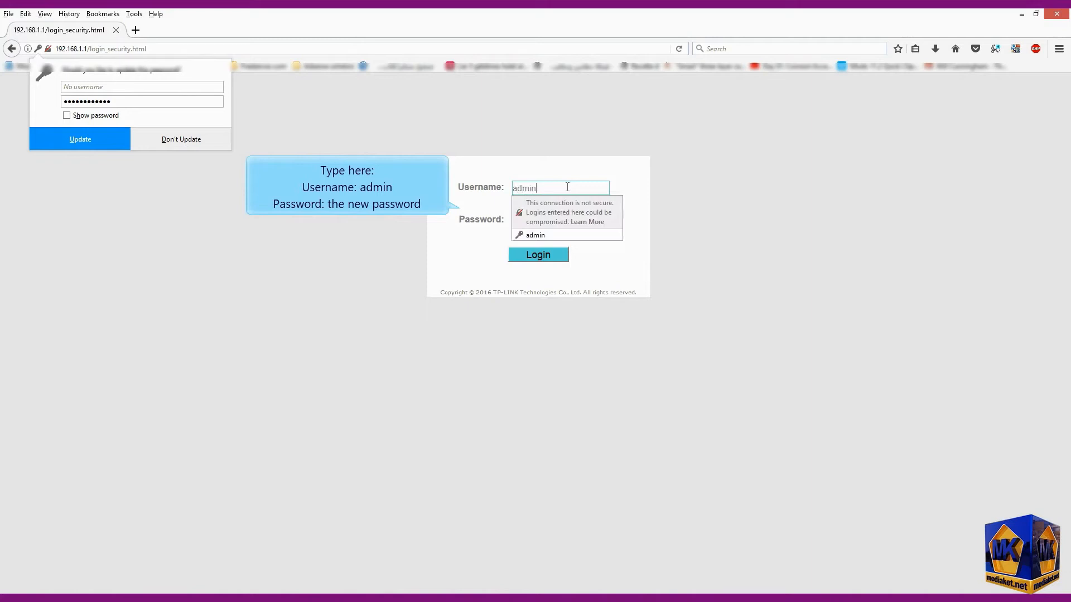
click(560, 218)
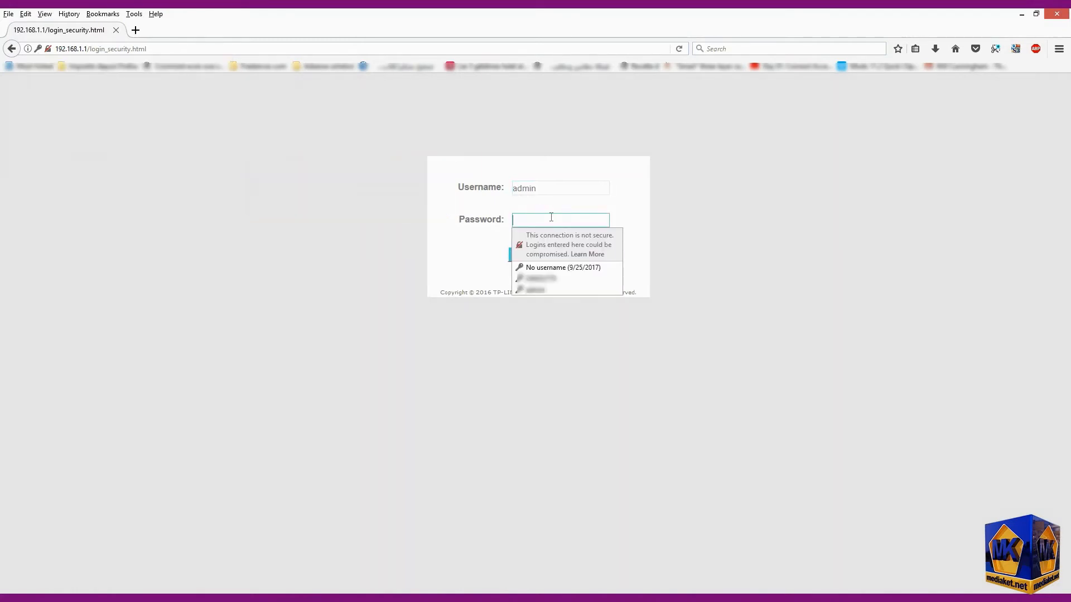
text(•)
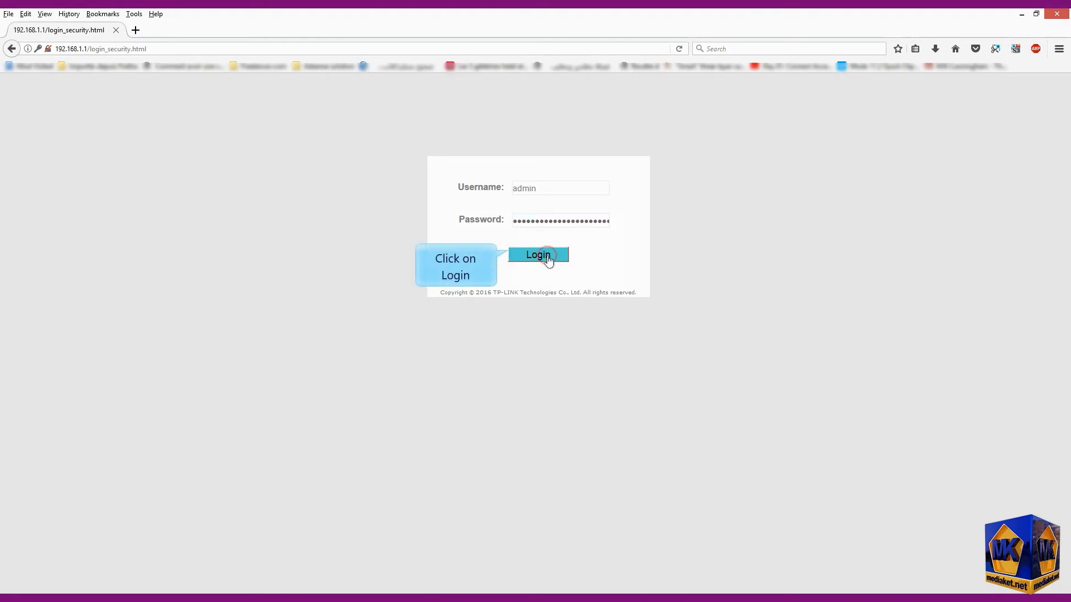
click(538, 254)
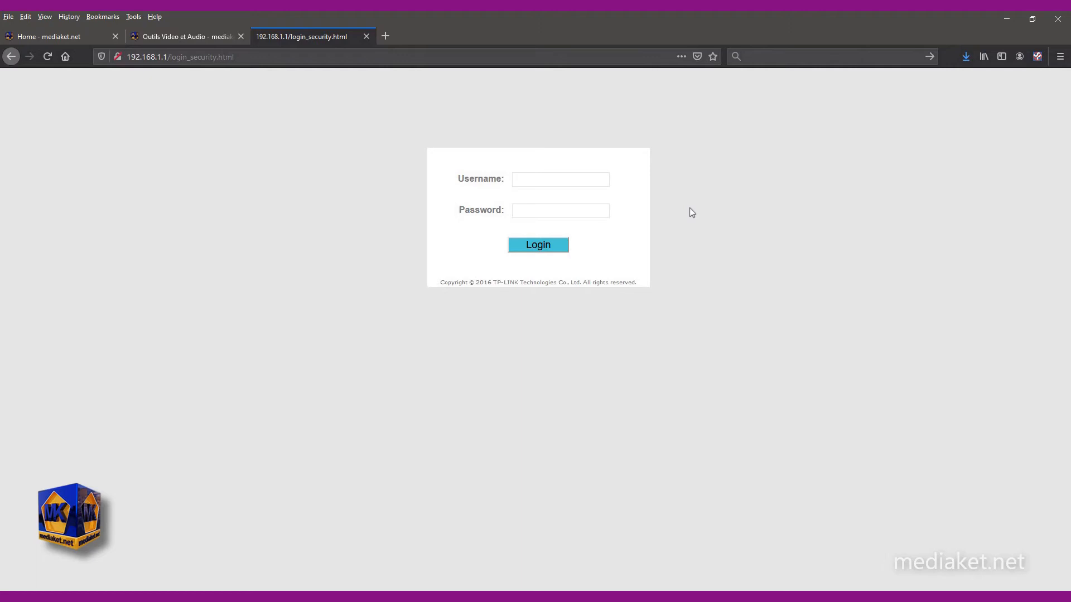
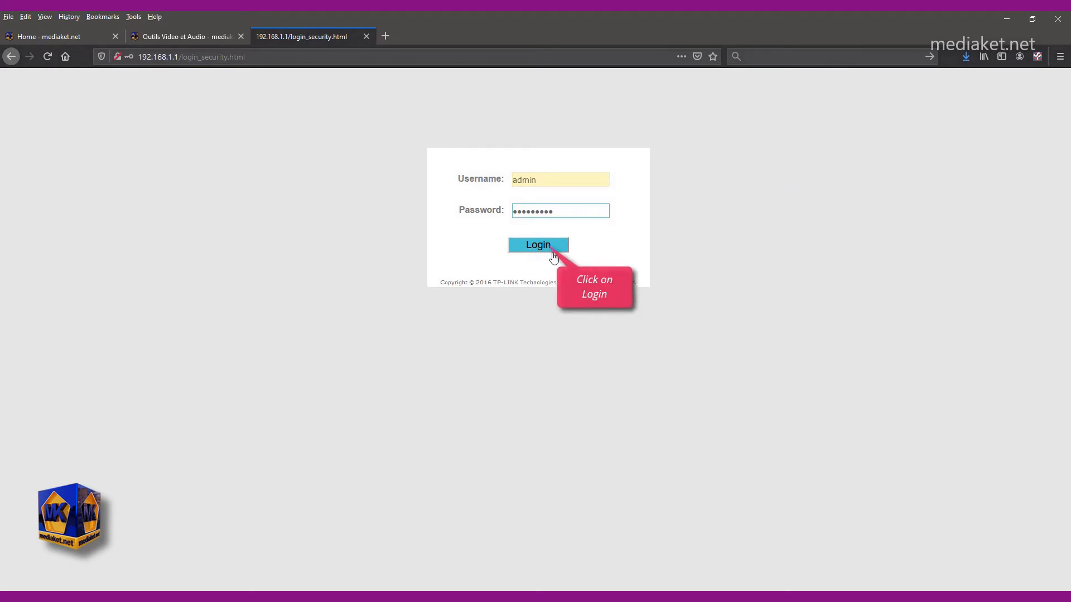
Sign in as admin to reach the Status page with the WAN PVC list.
click(537, 244)
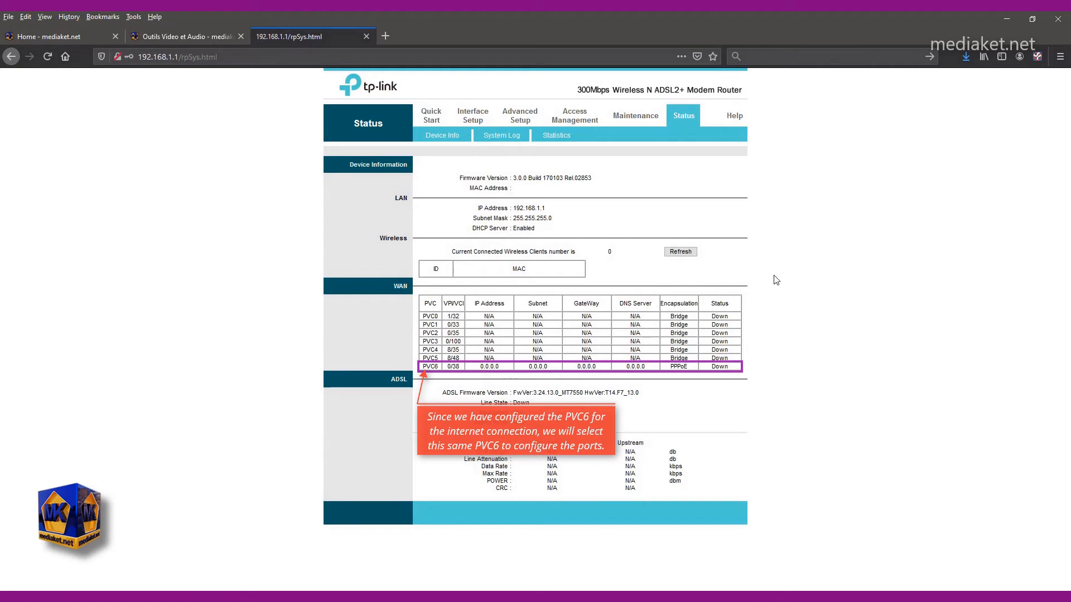
mouse_move(1025, 205)
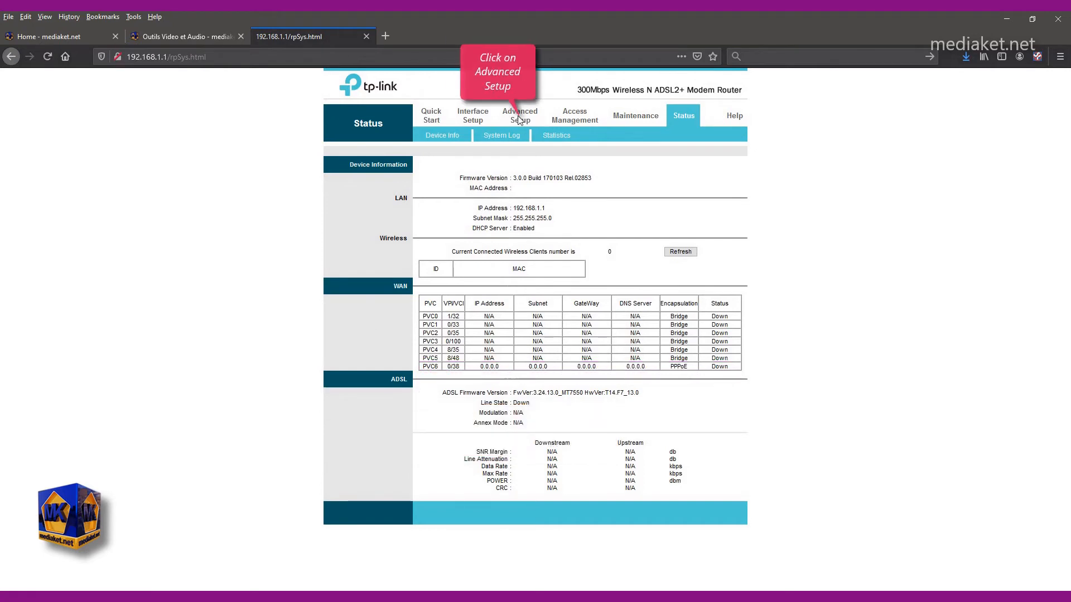
Select PVC6 in Advanced Setup > NAT and open the Virtual Server form.
click(519, 116)
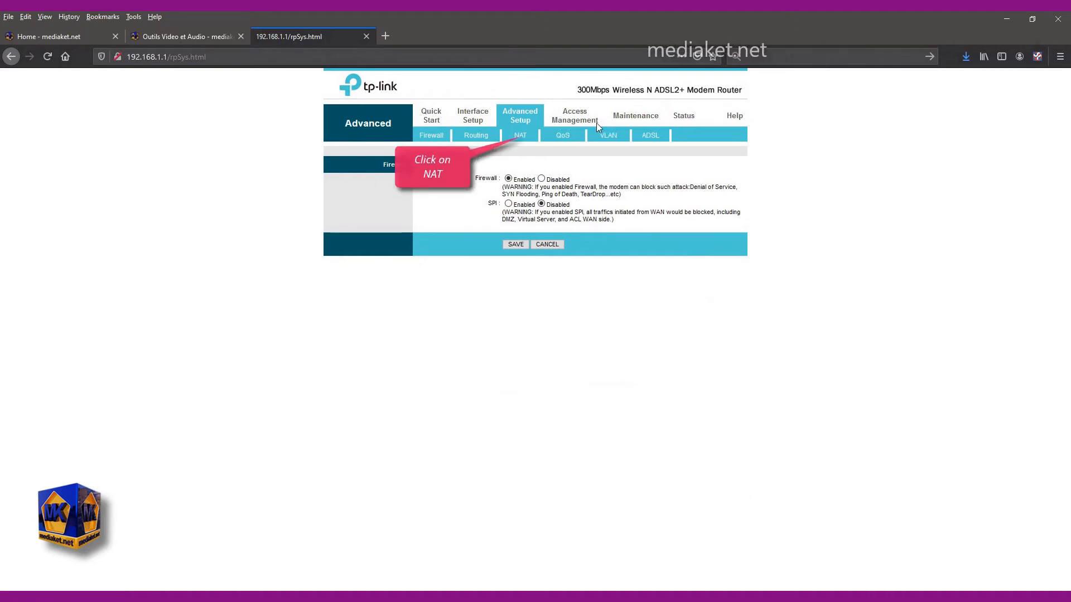
click(519, 135)
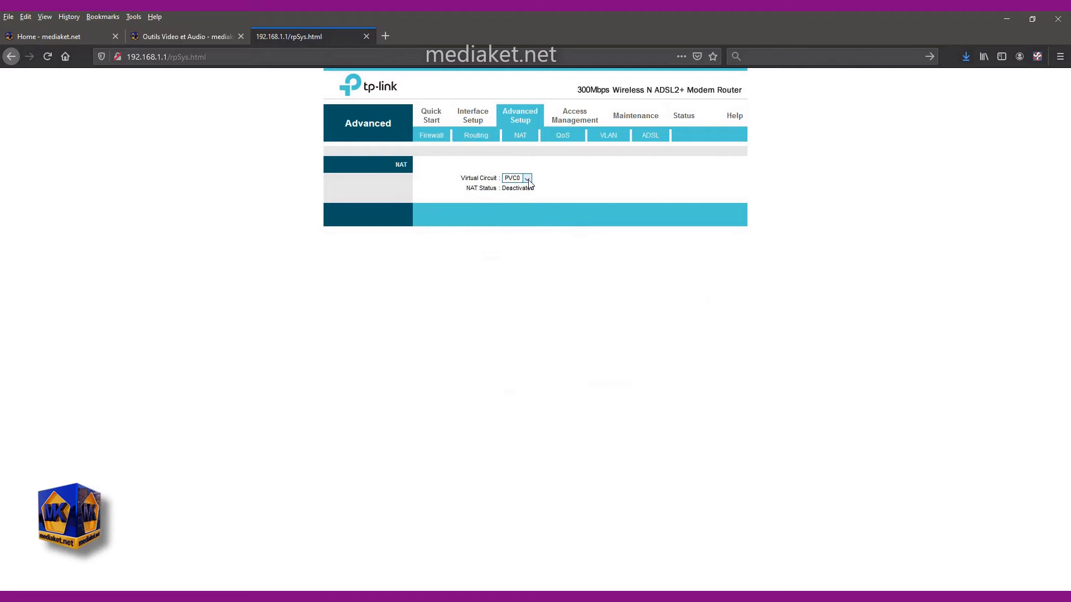
click(517, 178)
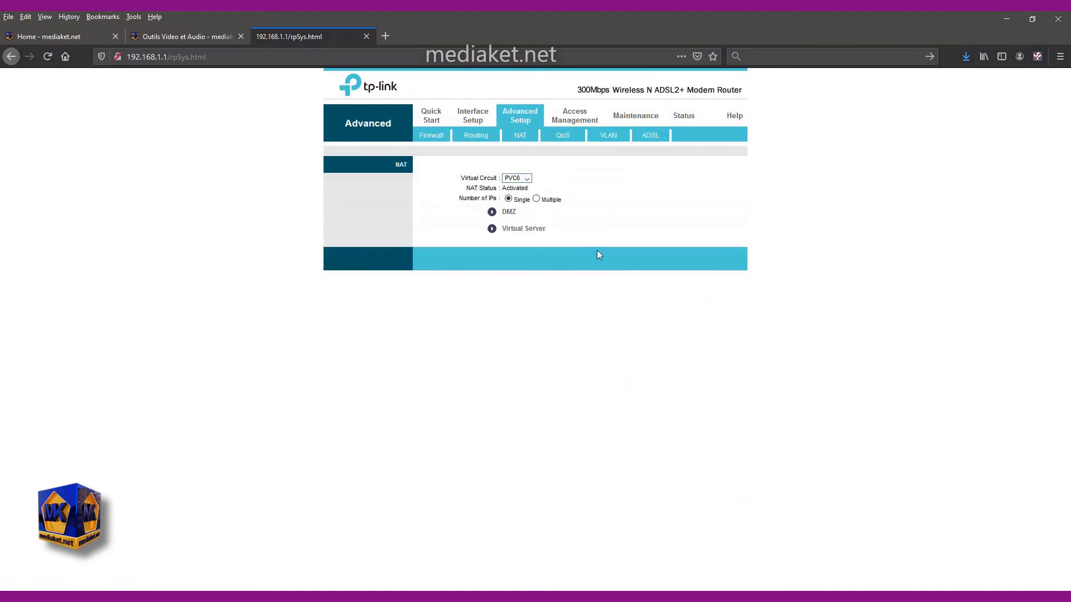
click(523, 228)
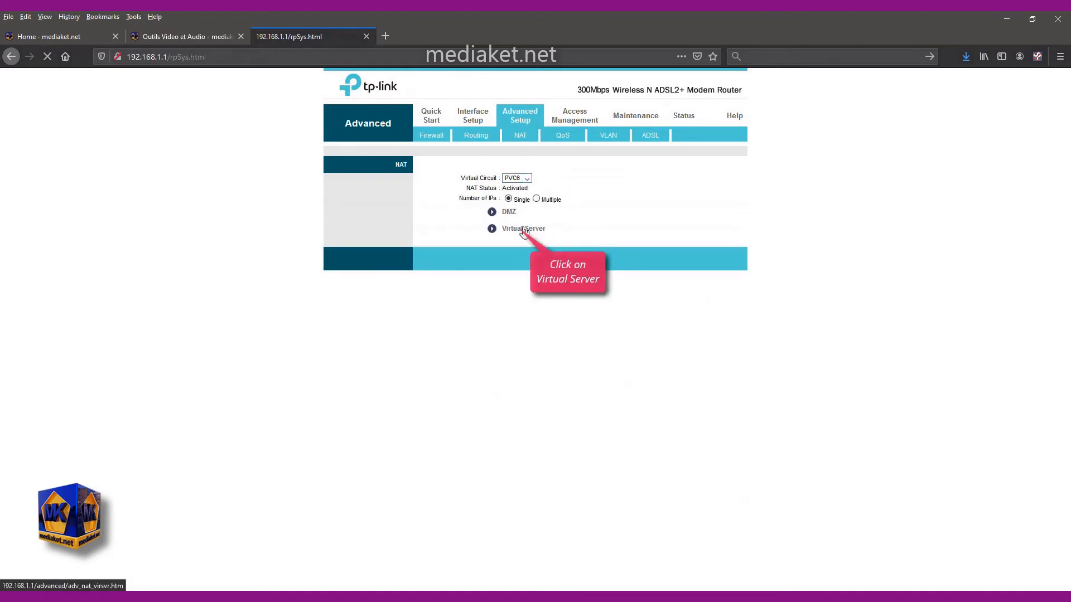
click(491, 228)
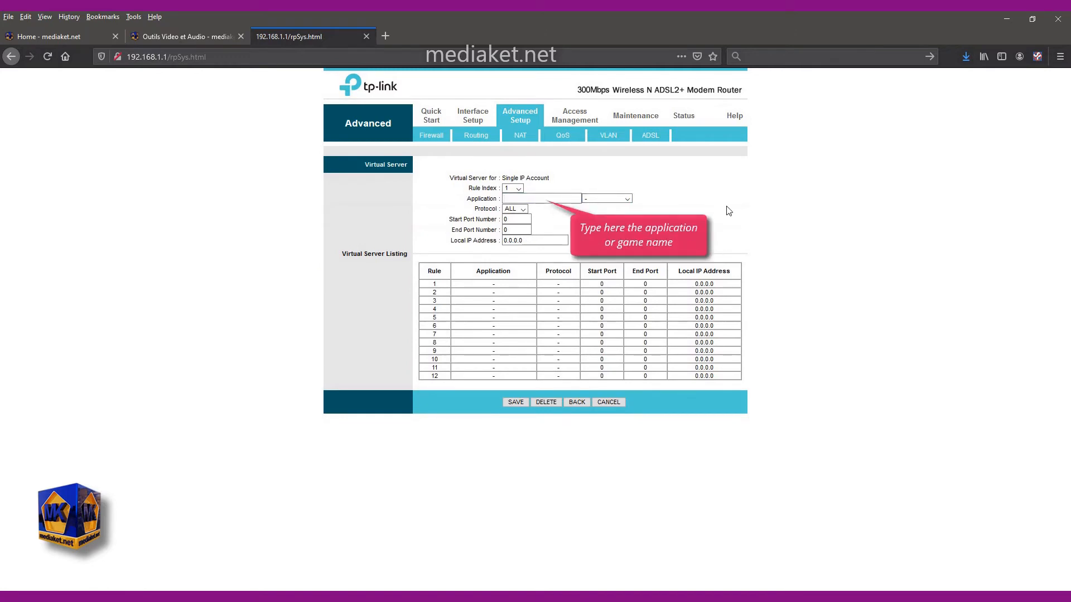
Save a Call of duty 4 rule: ALL protocols, port 28960, to 192.168.1.2.
text(Ca)
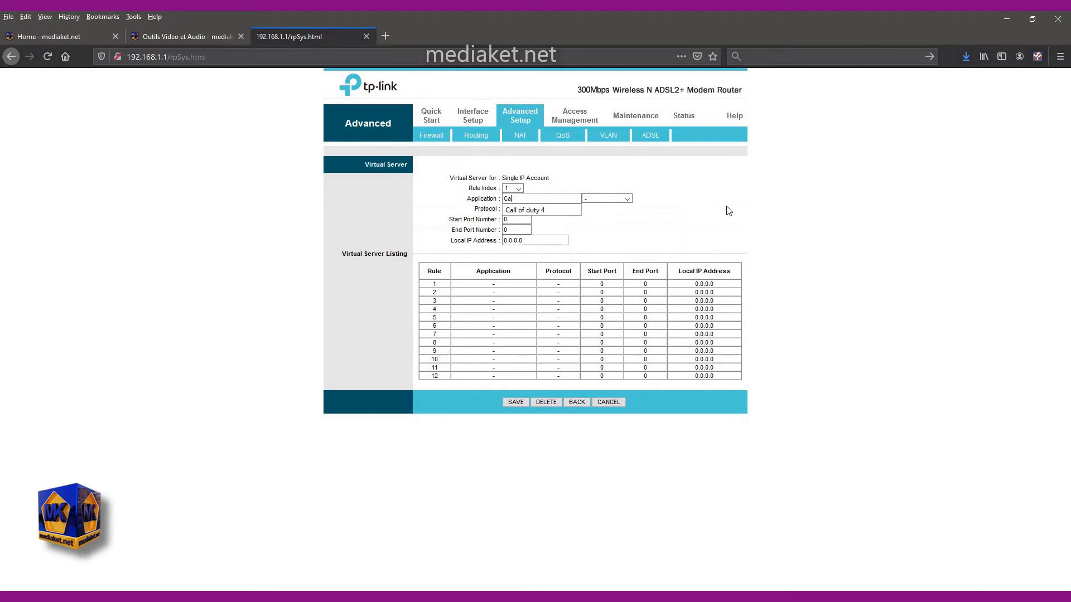
click(525, 209)
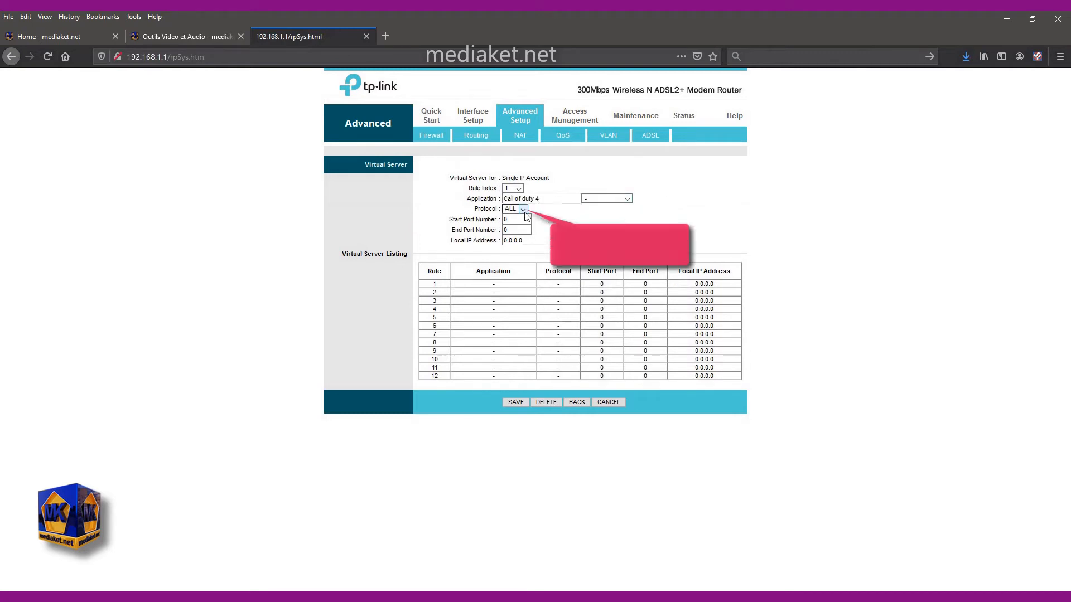
click(513, 208)
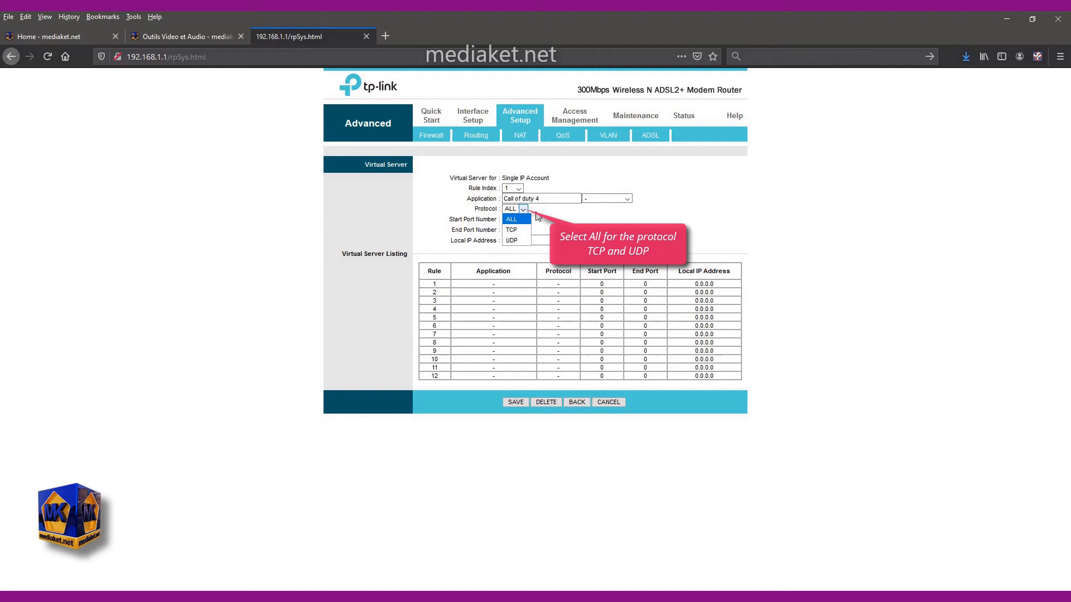
click(511, 219)
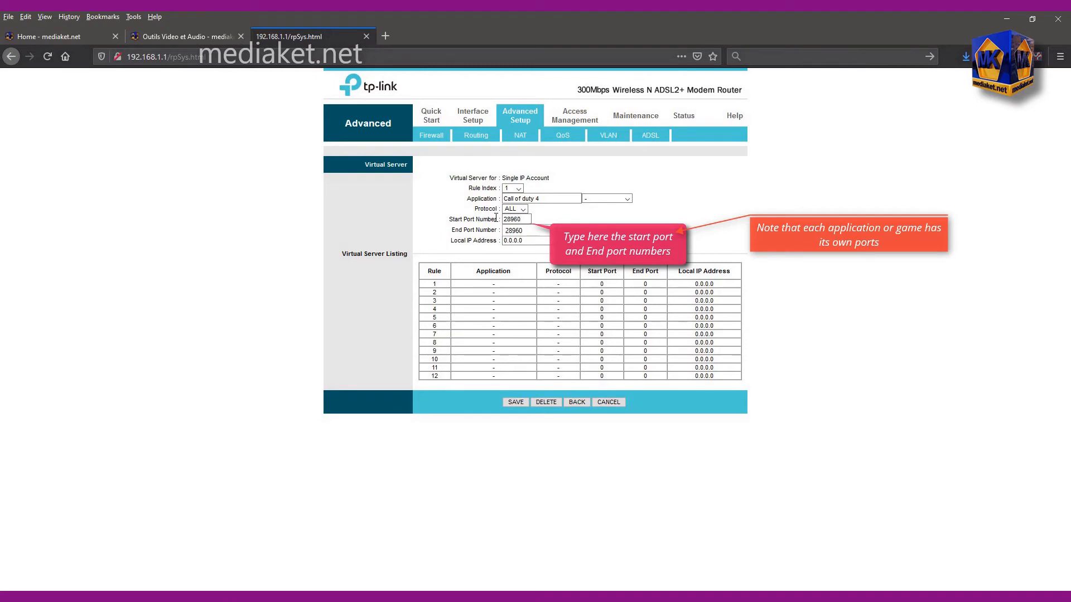
text(2)
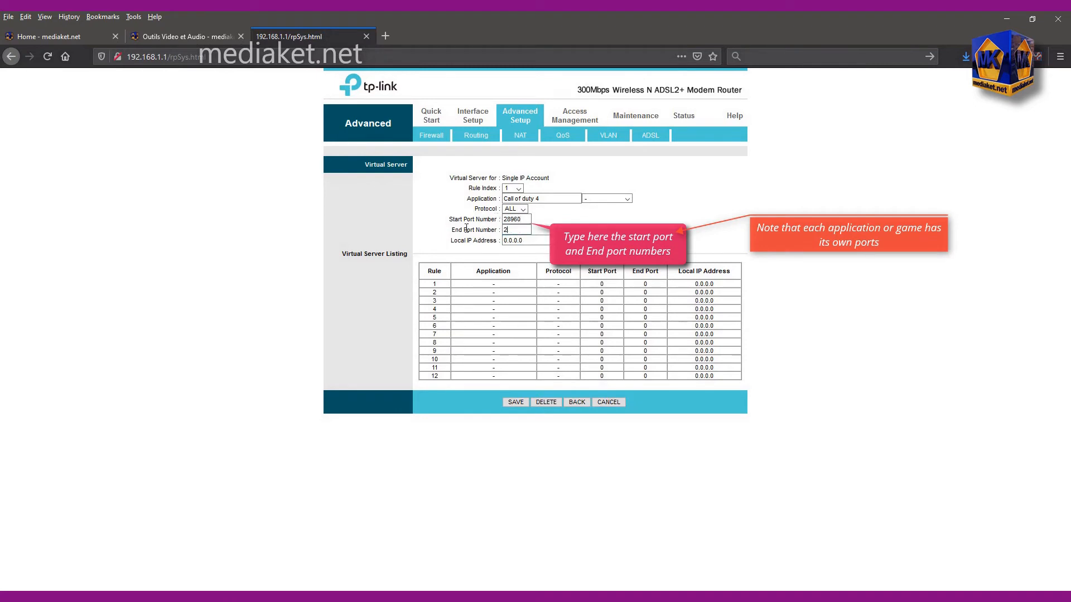
text(8960)
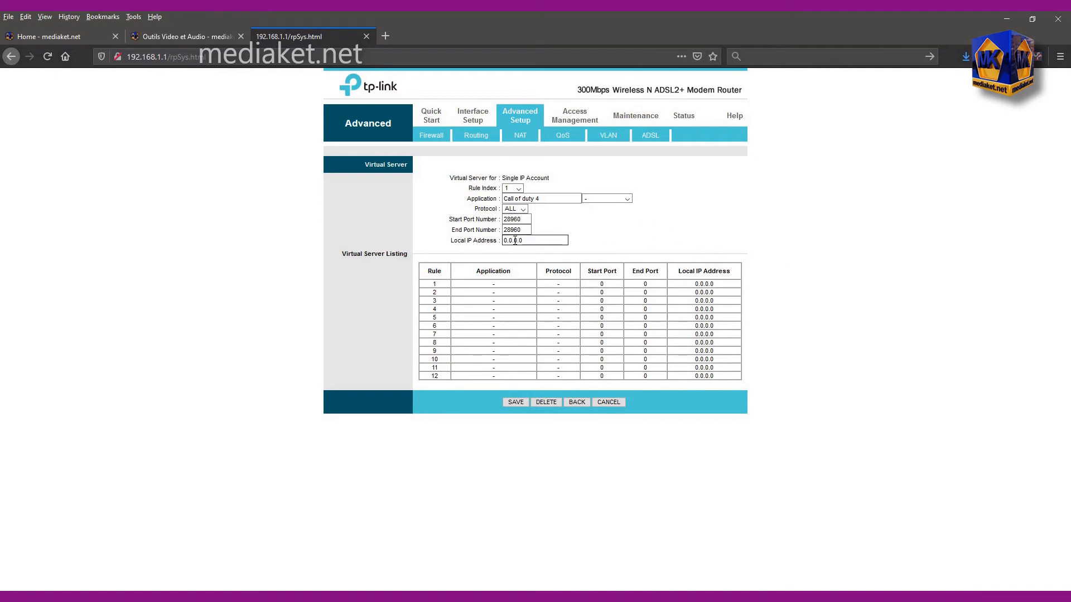
text(192.168.1.2)
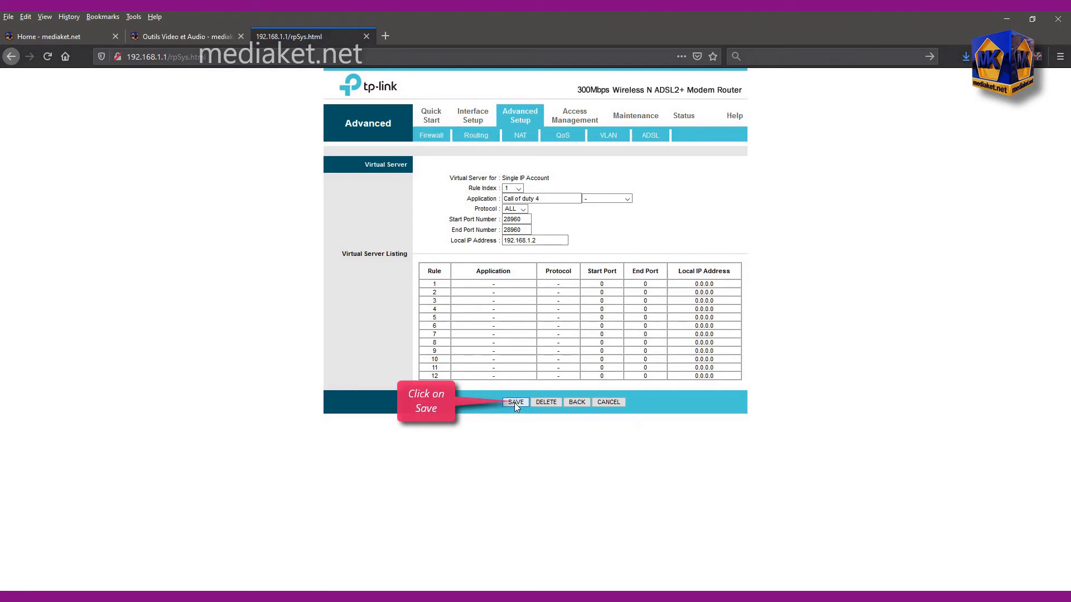
click(515, 402)
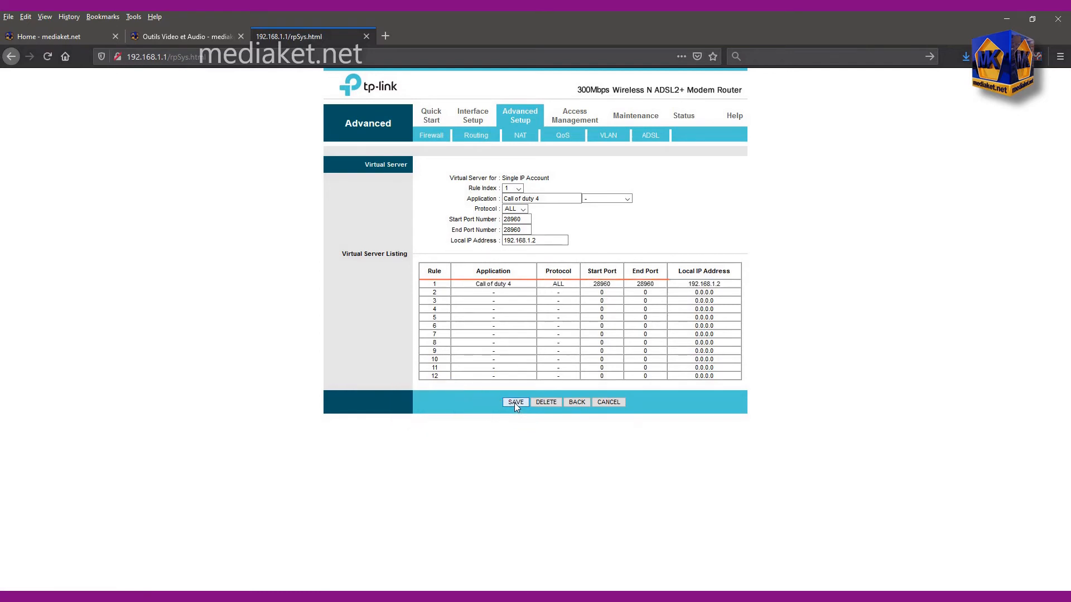
click(514, 402)
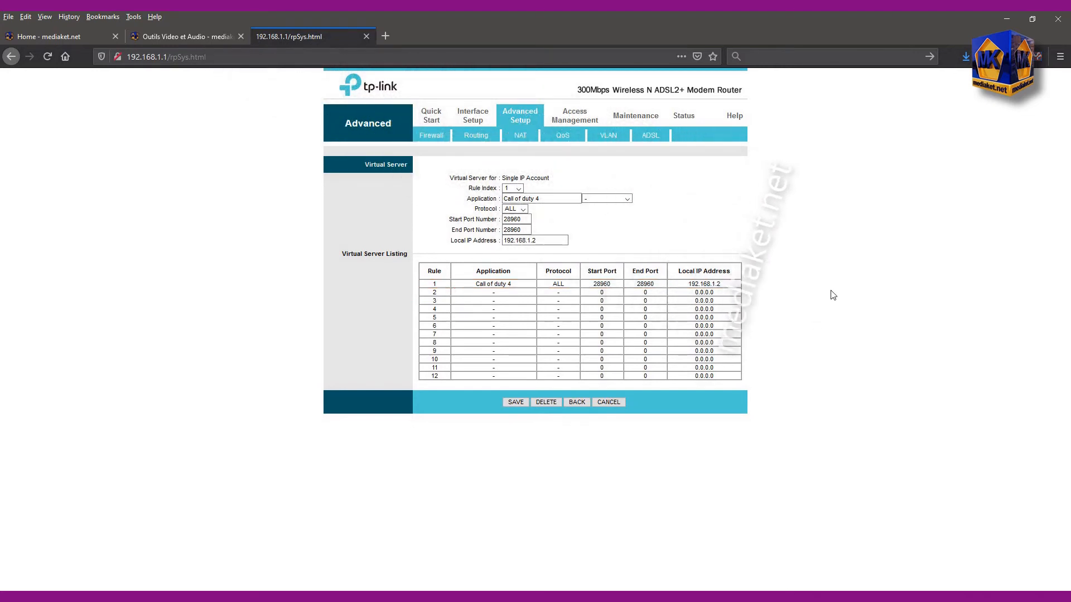
Save rule 2 forwarding Emule port 6700 to 192.168.1.2, then browse to 192.168.1.1.
click(520, 188)
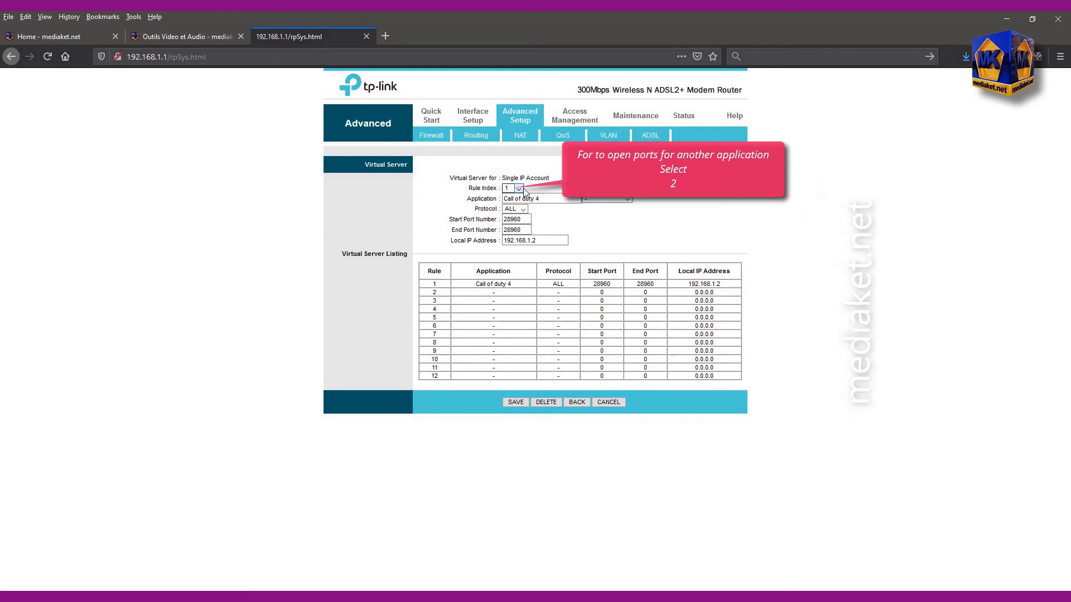
click(513, 188)
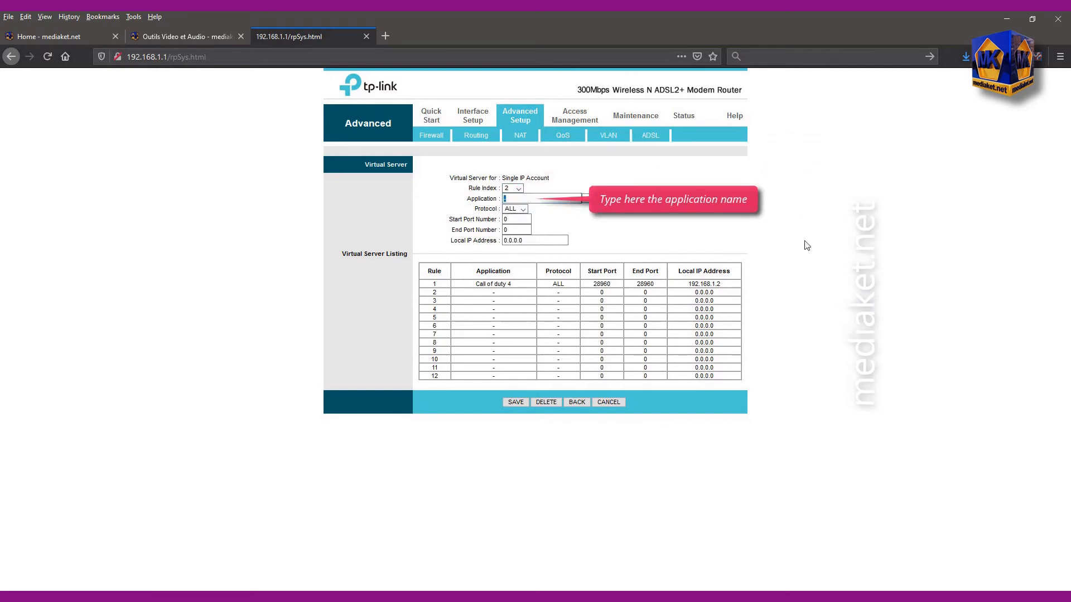
text(E)
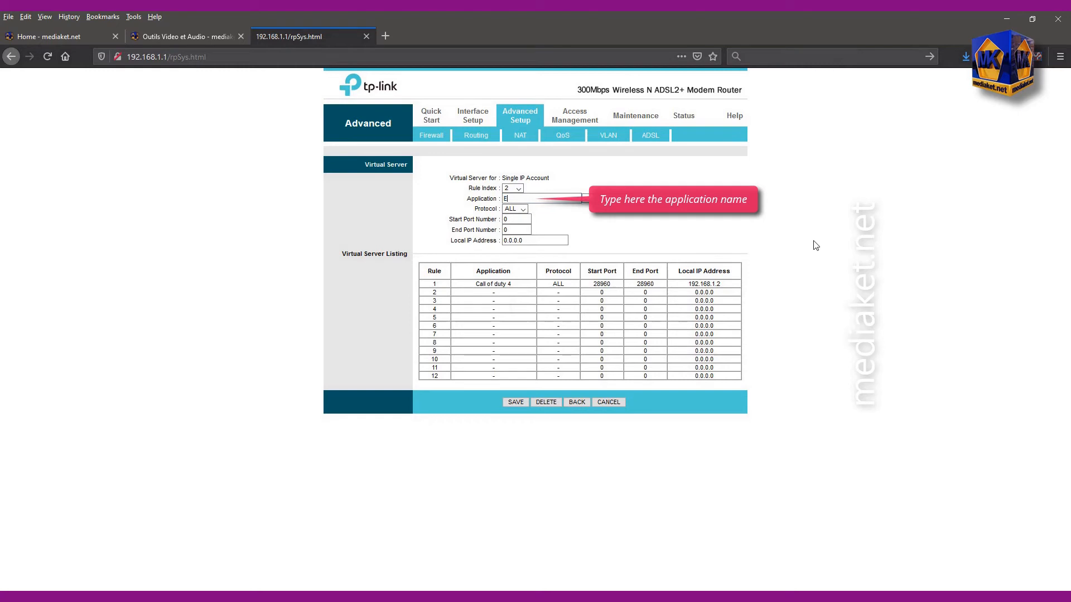
text(mule)
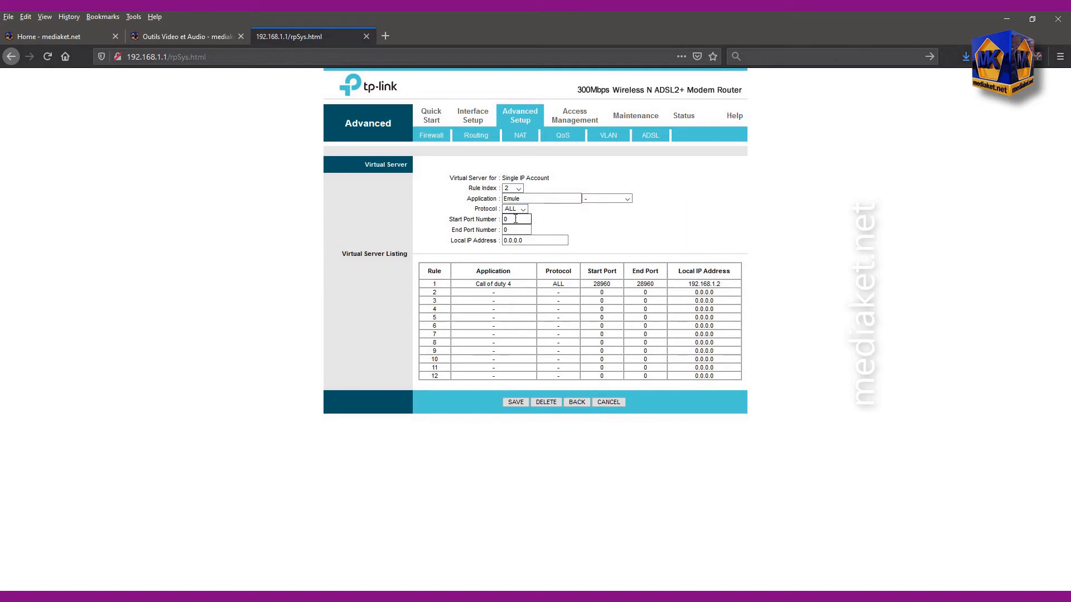
text(6700)
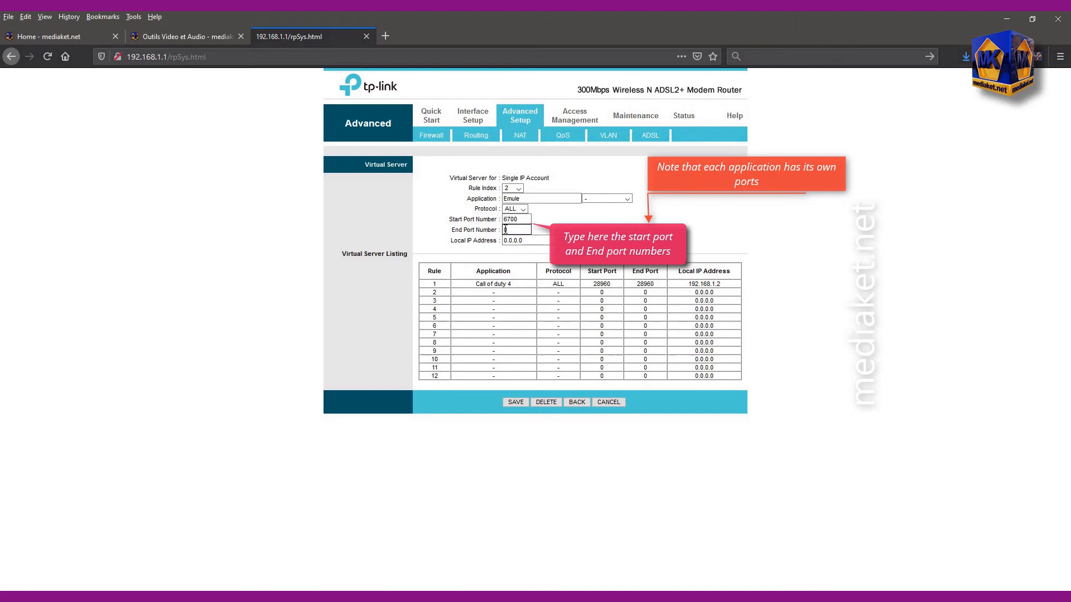
text(6700)
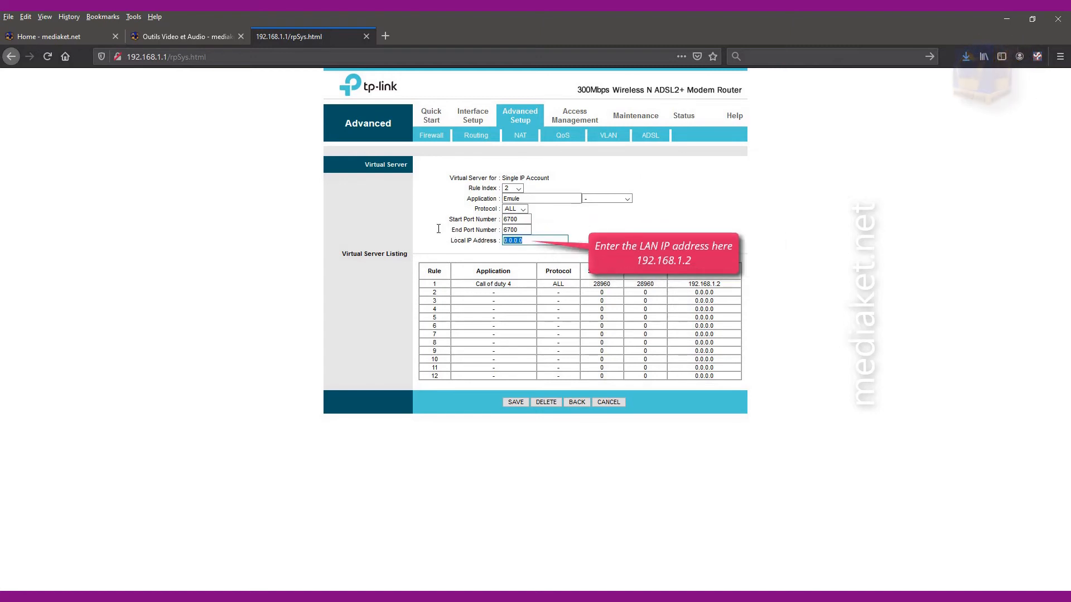
text(192.168.1.2)
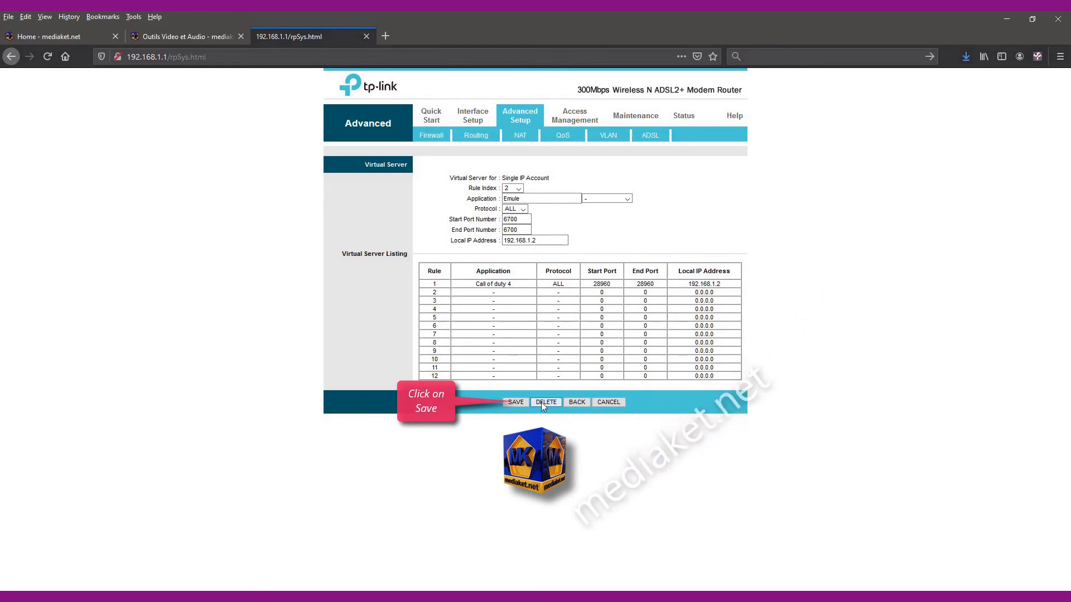
click(515, 402)
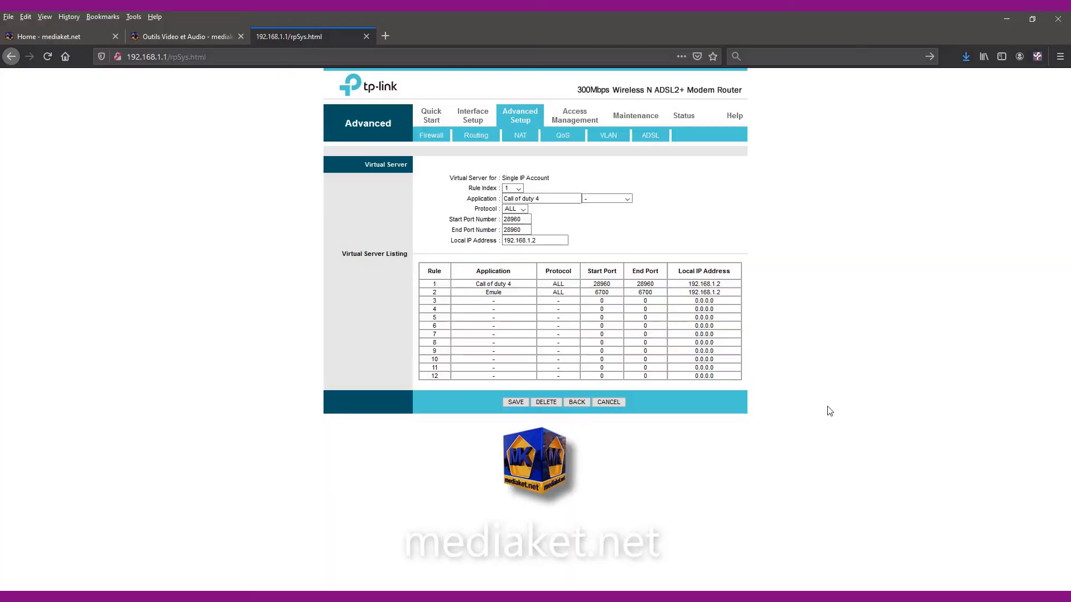
text(192.168.1.1)
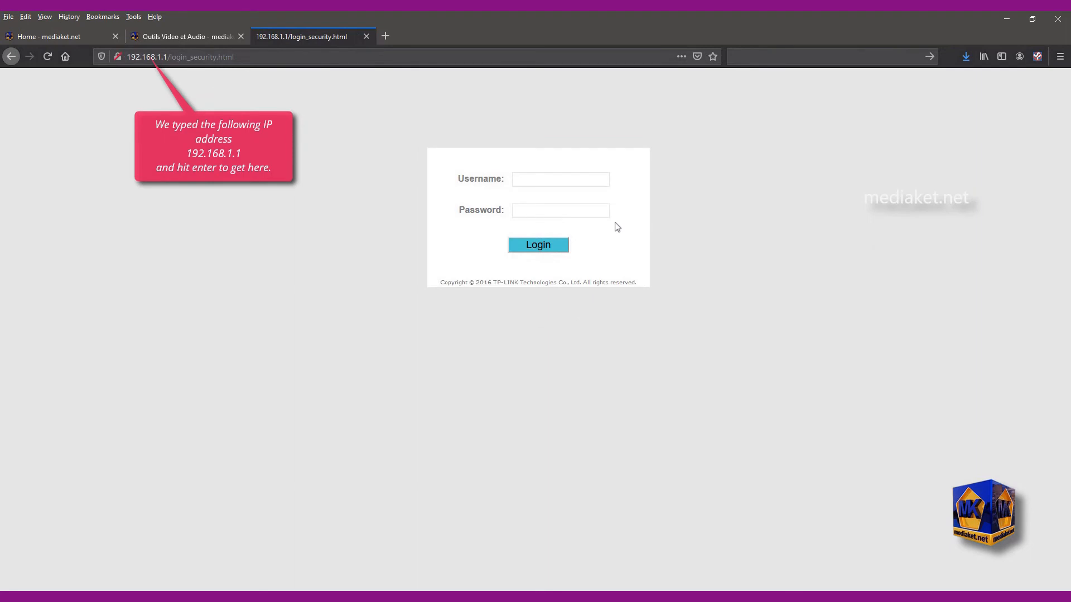
mouse_move(690, 212)
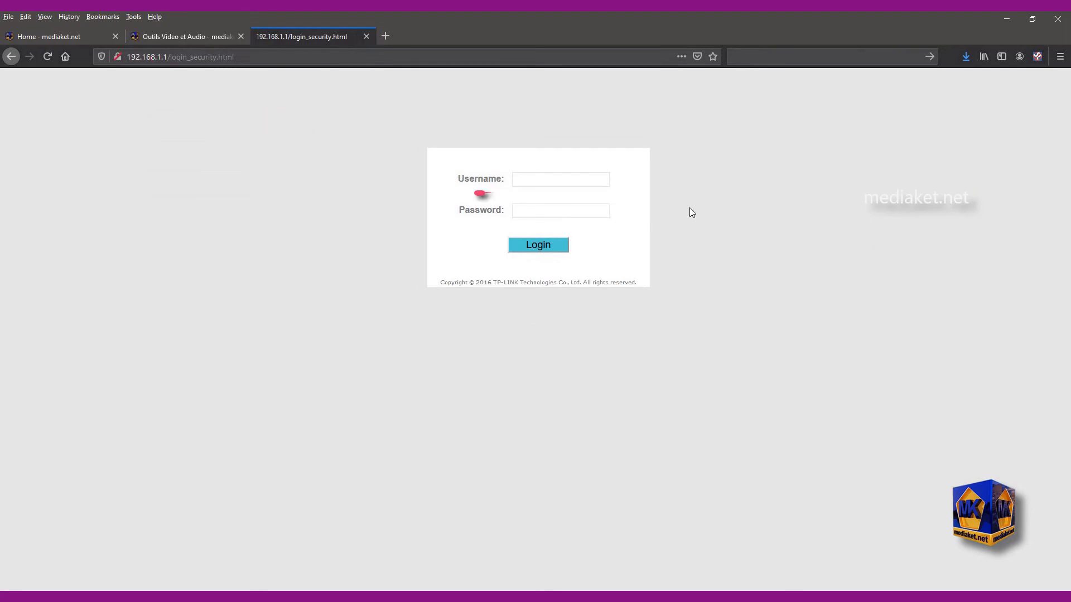
Log in to the router as admin with the password.
click(559, 179)
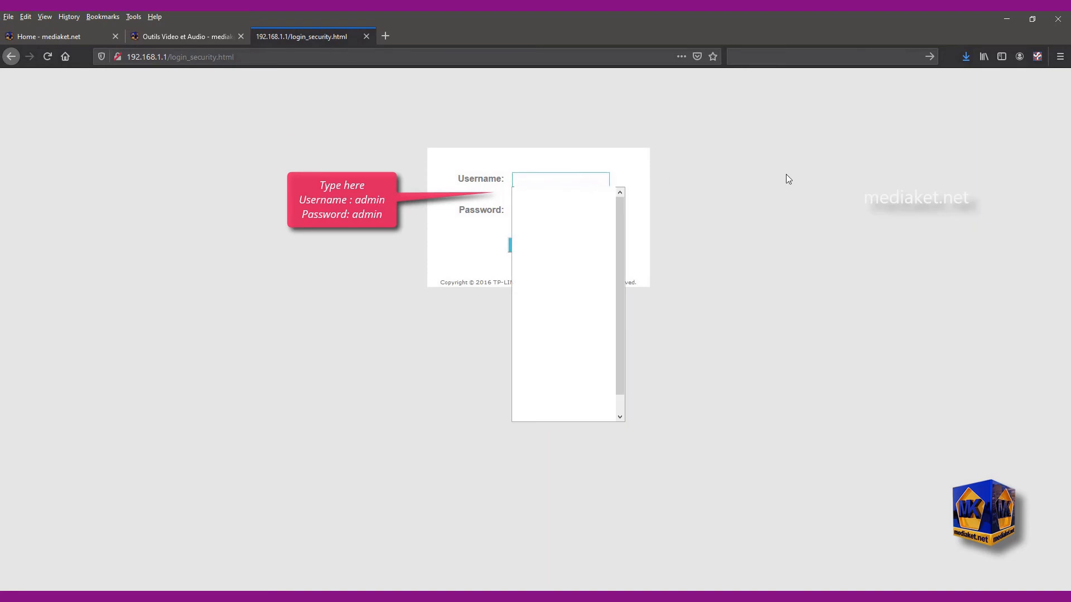
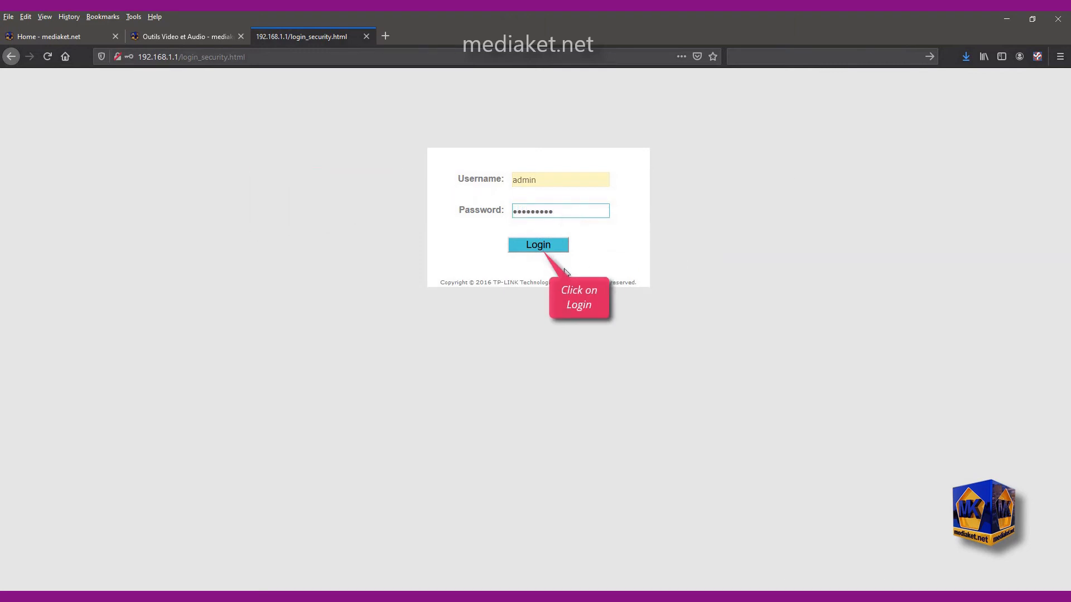
click(538, 244)
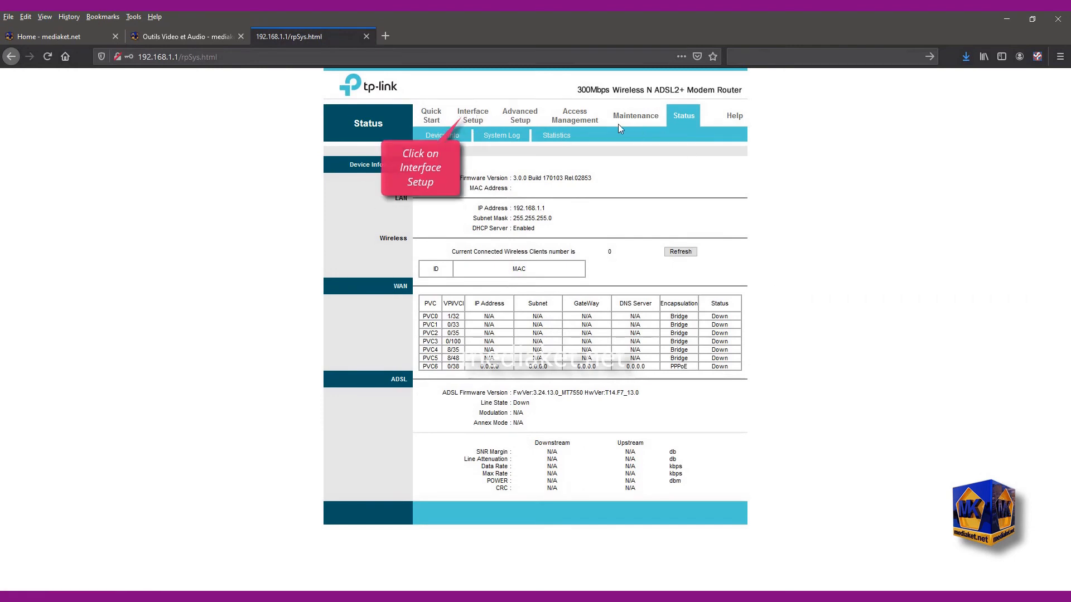
Set LAN DNS relay to user servers only, with 8.8.8.8 and 8.8.4.4, and save.
click(472, 115)
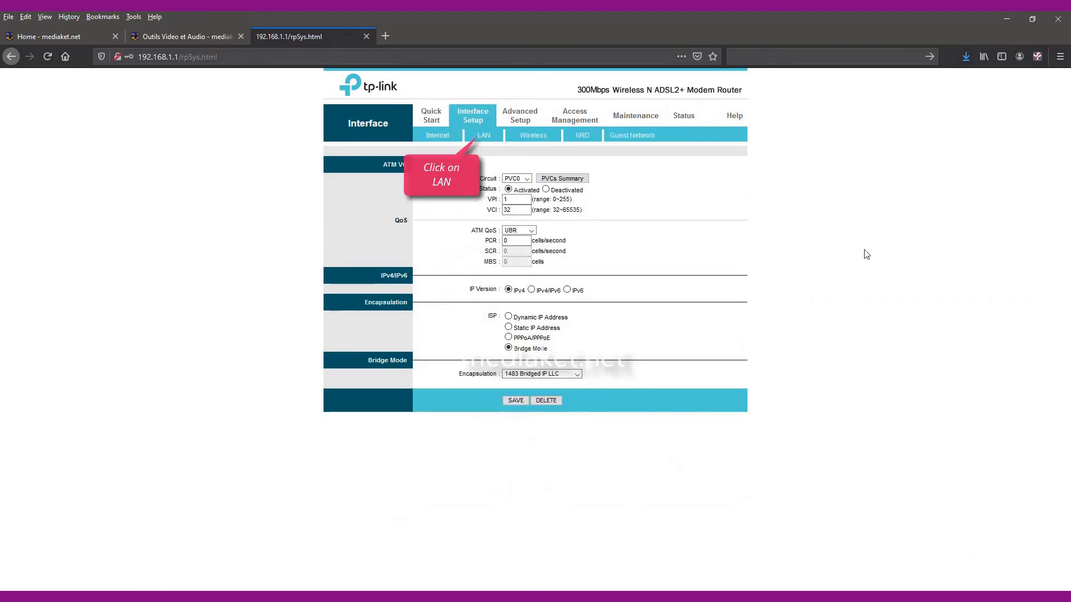
click(482, 134)
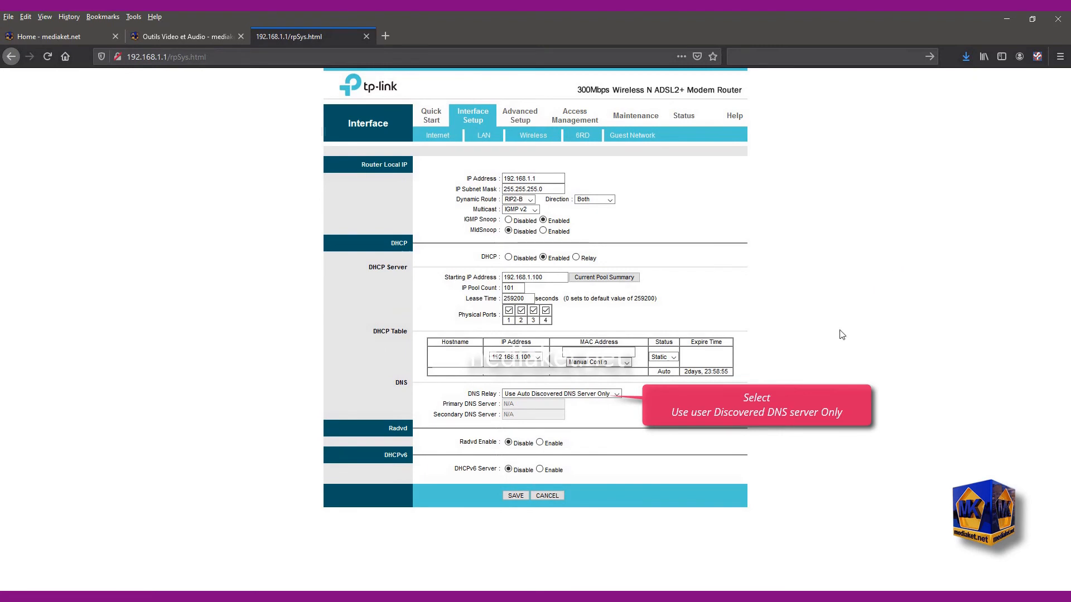
click(560, 393)
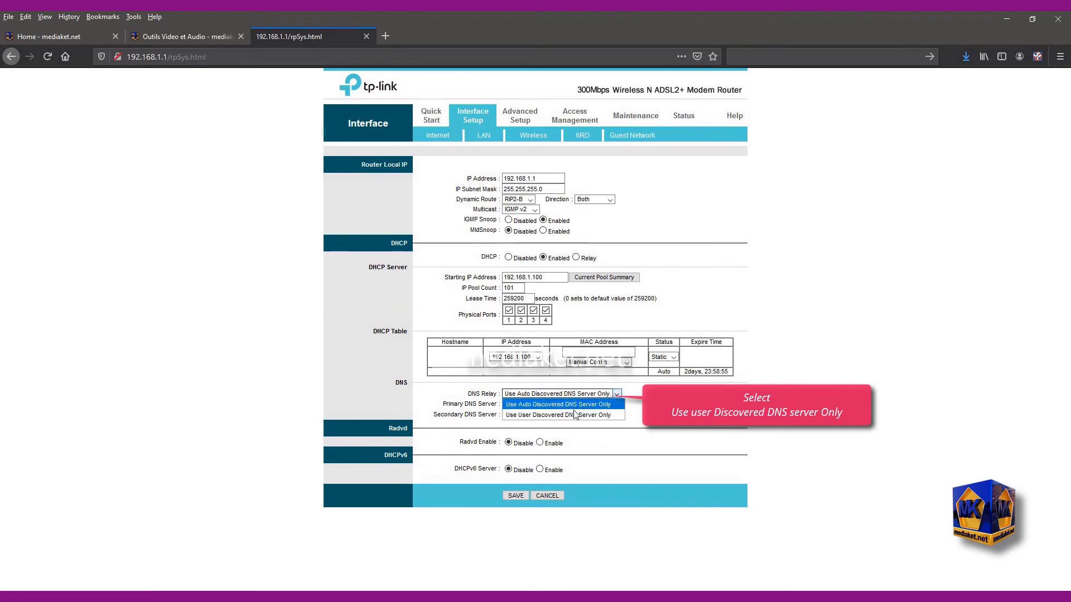
click(560, 415)
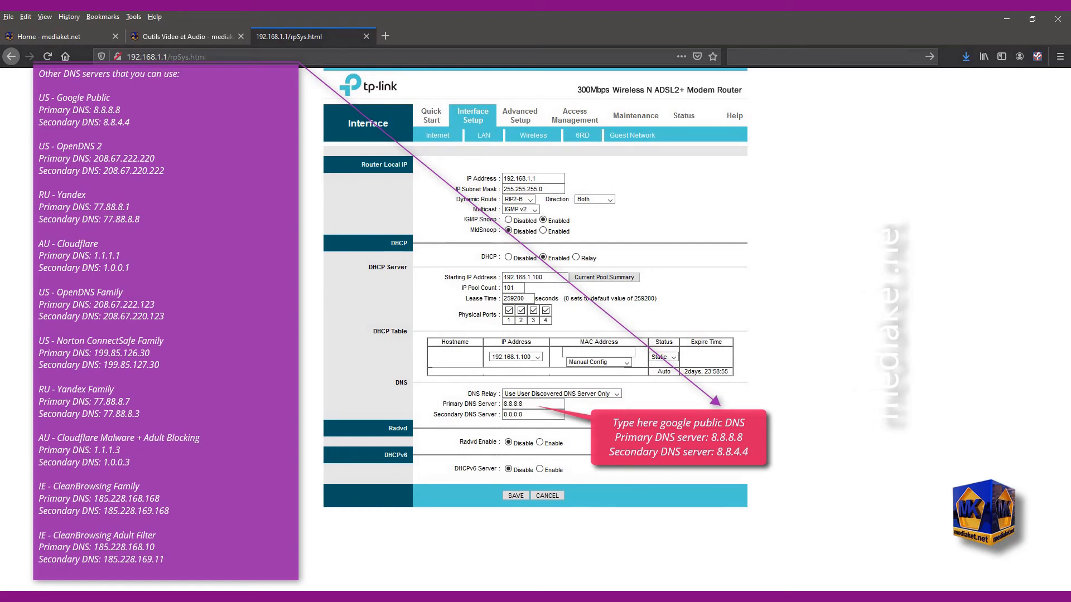
text(8.8.4.4)
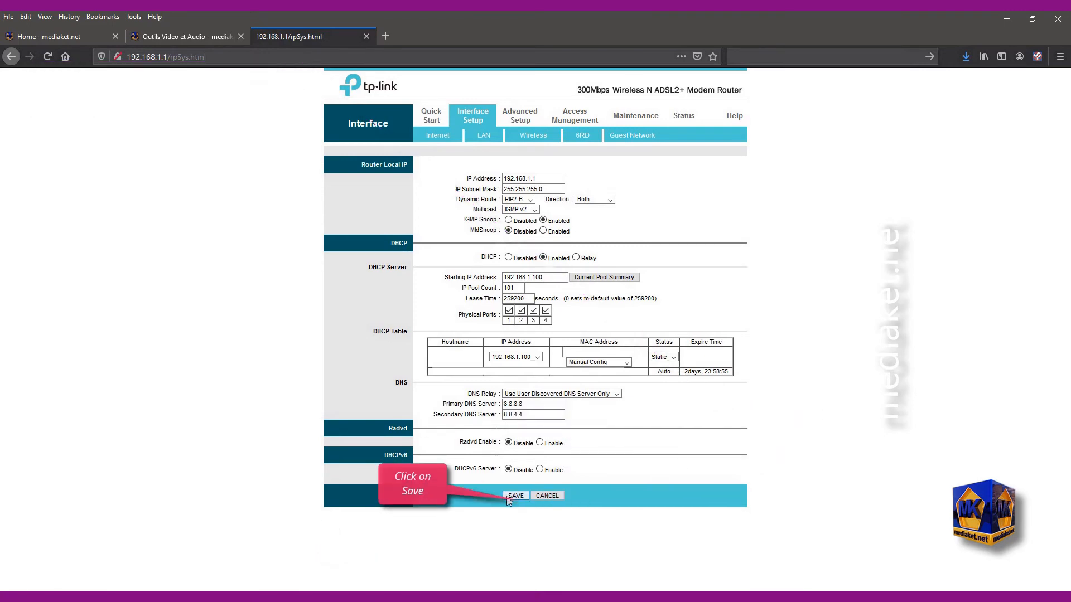
click(515, 495)
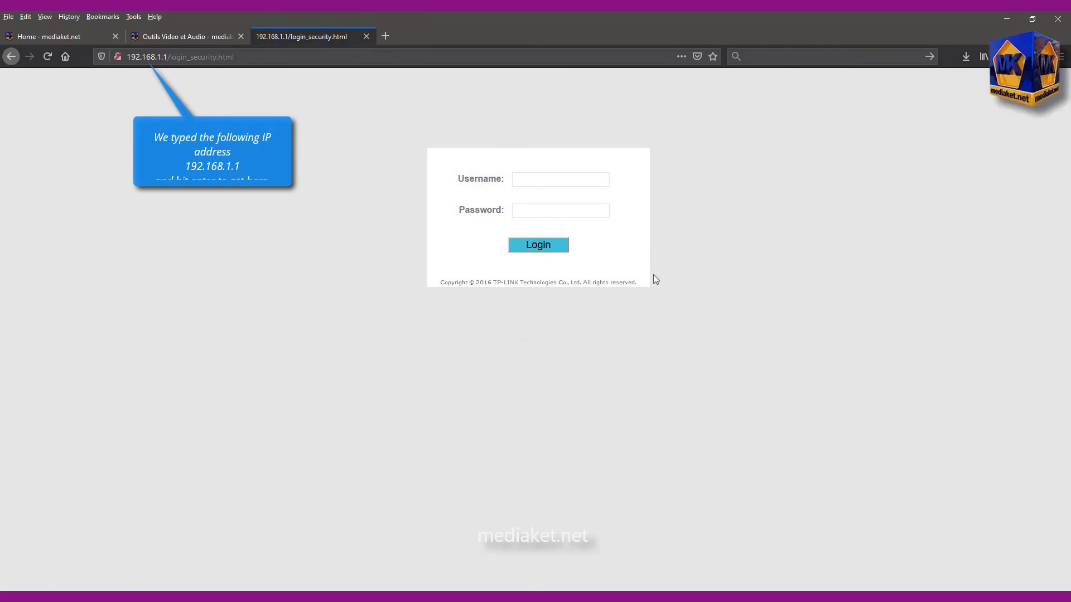
Sign back into the router as admin with the password.
click(559, 178)
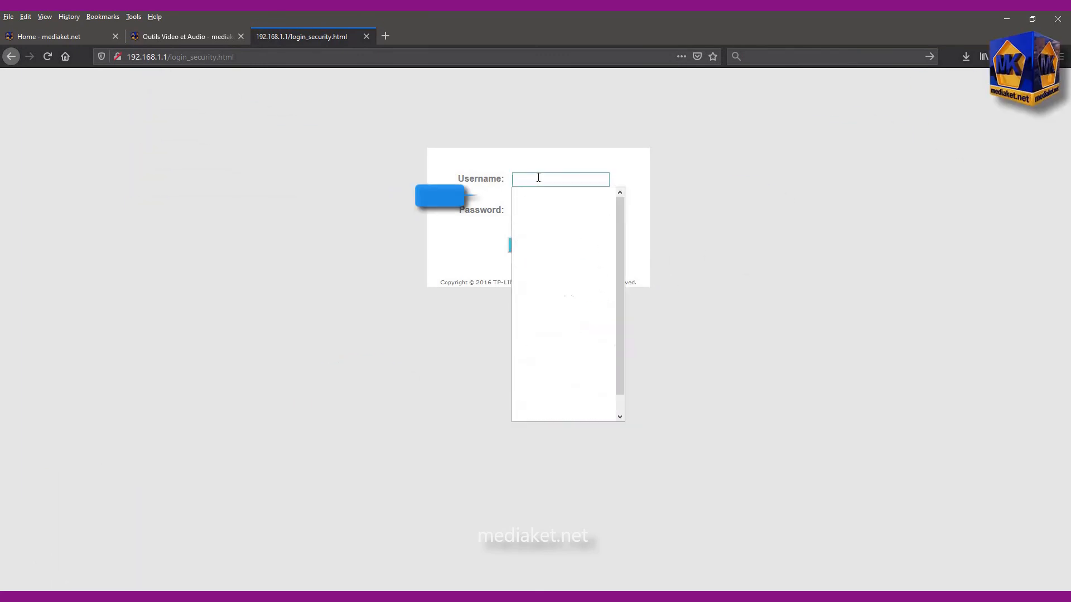
text(adm)
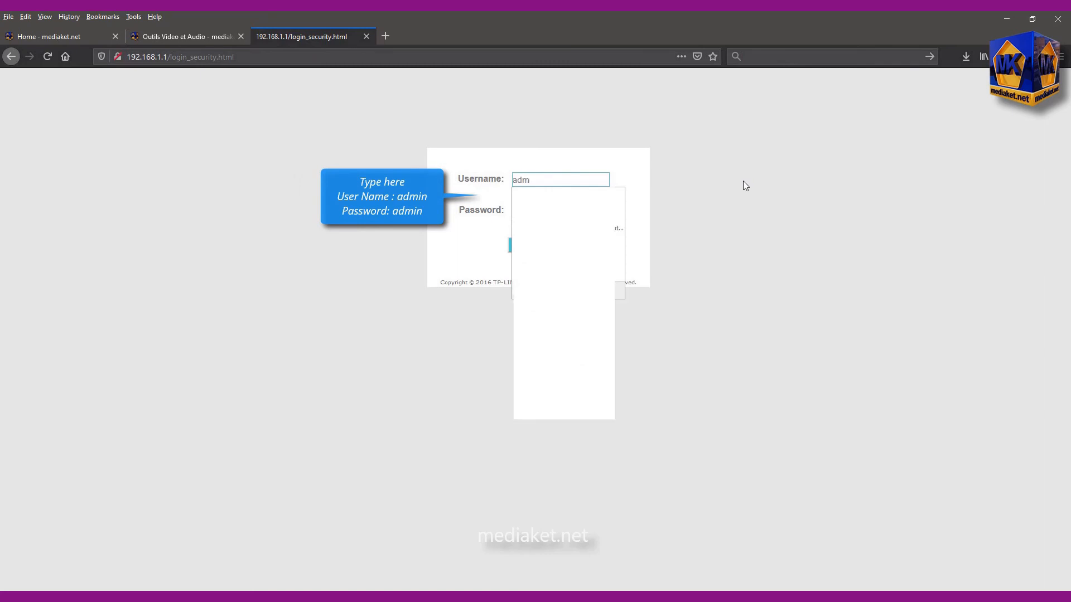
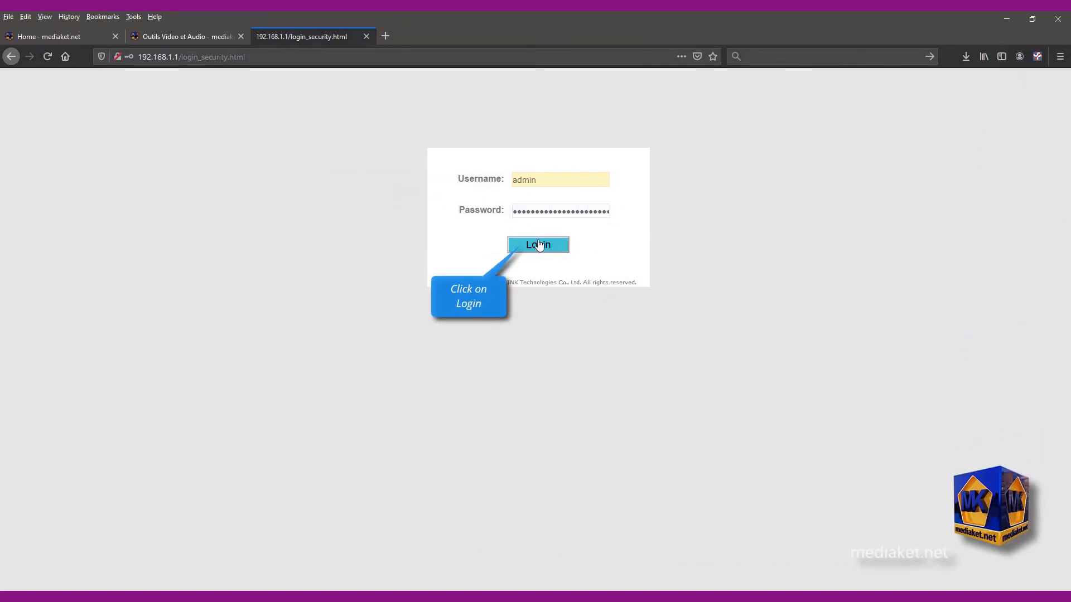
click(538, 244)
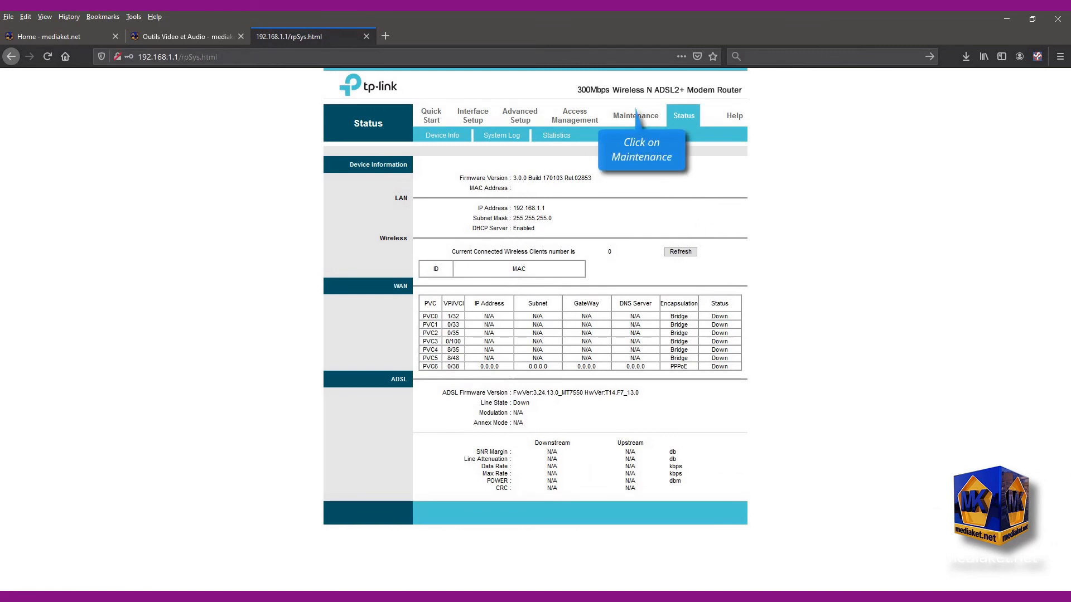
Start a romfile backup from Maintenance > Firmware, accepting the rom-0 file name.
click(635, 115)
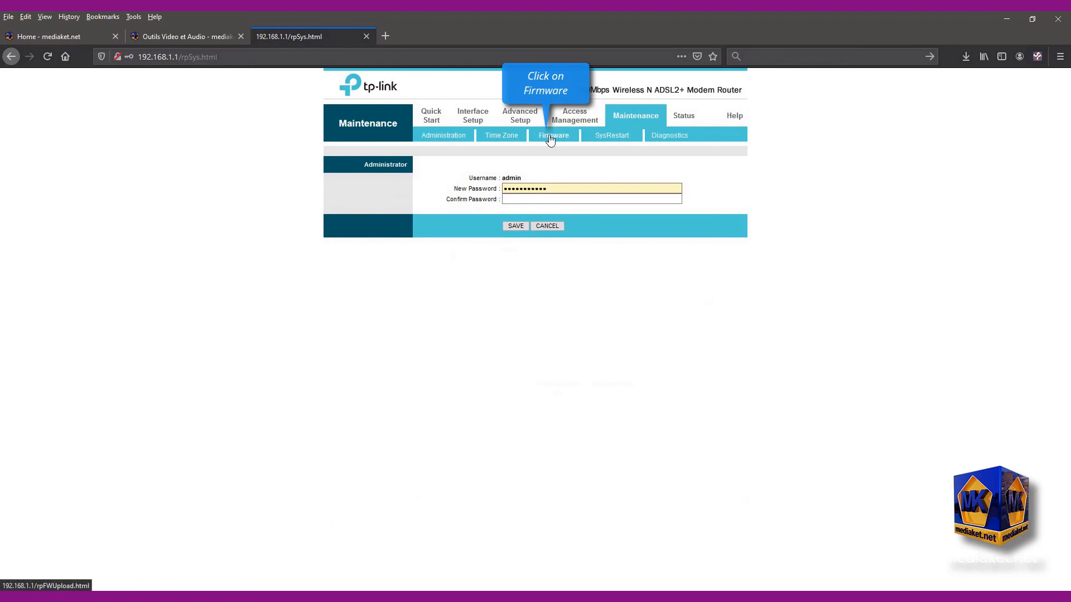
click(553, 134)
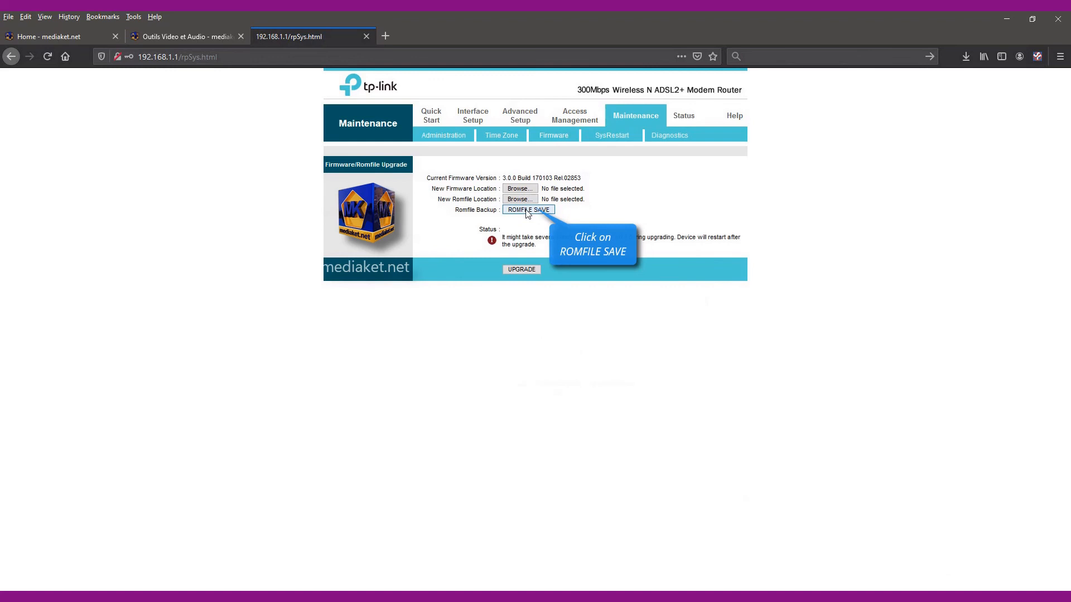
click(527, 210)
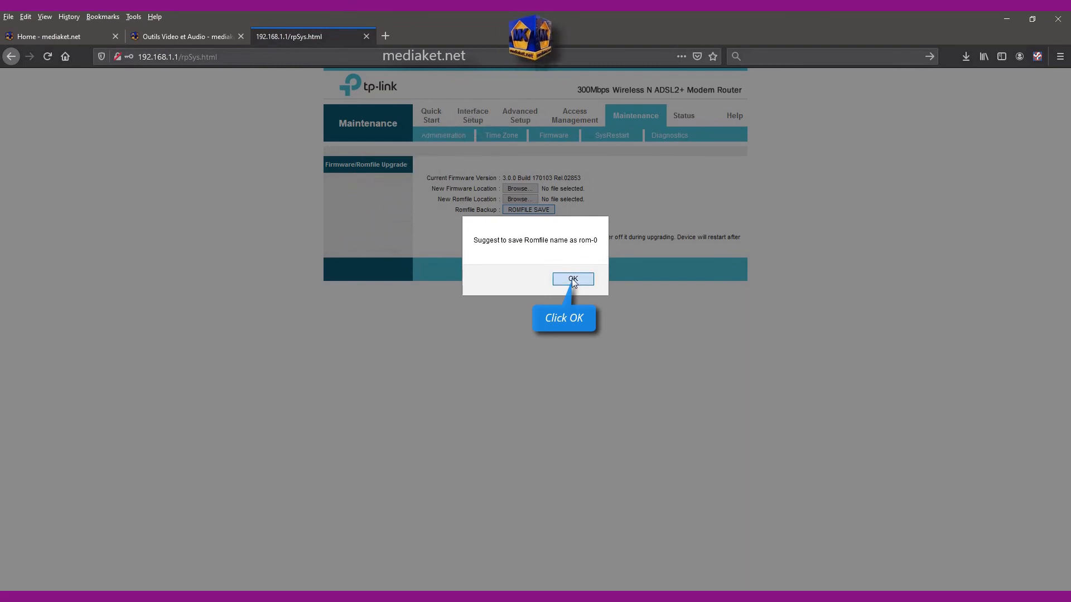
click(572, 279)
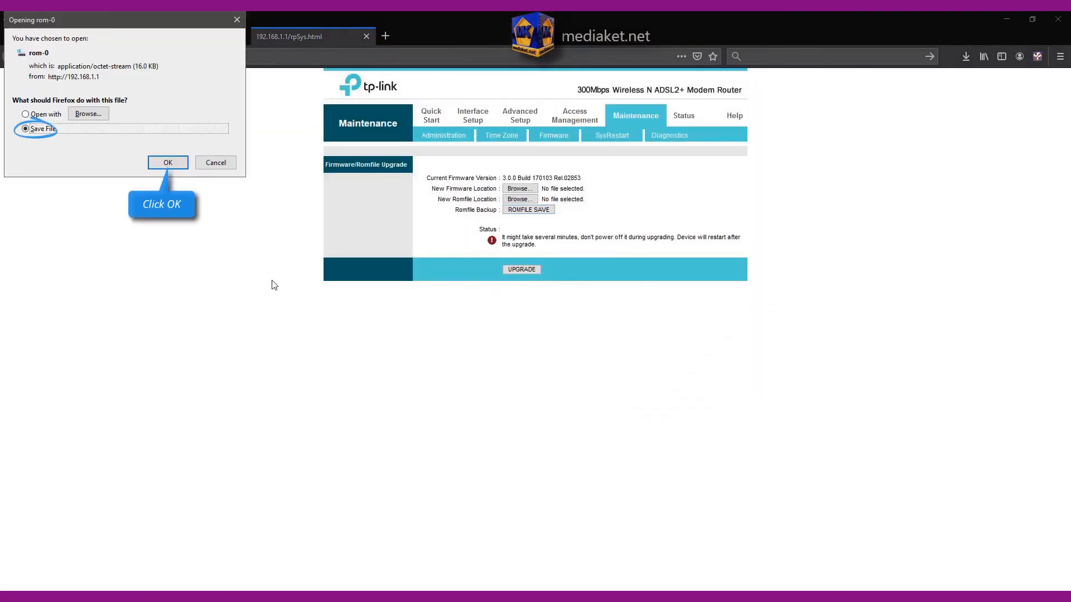
click(167, 162)
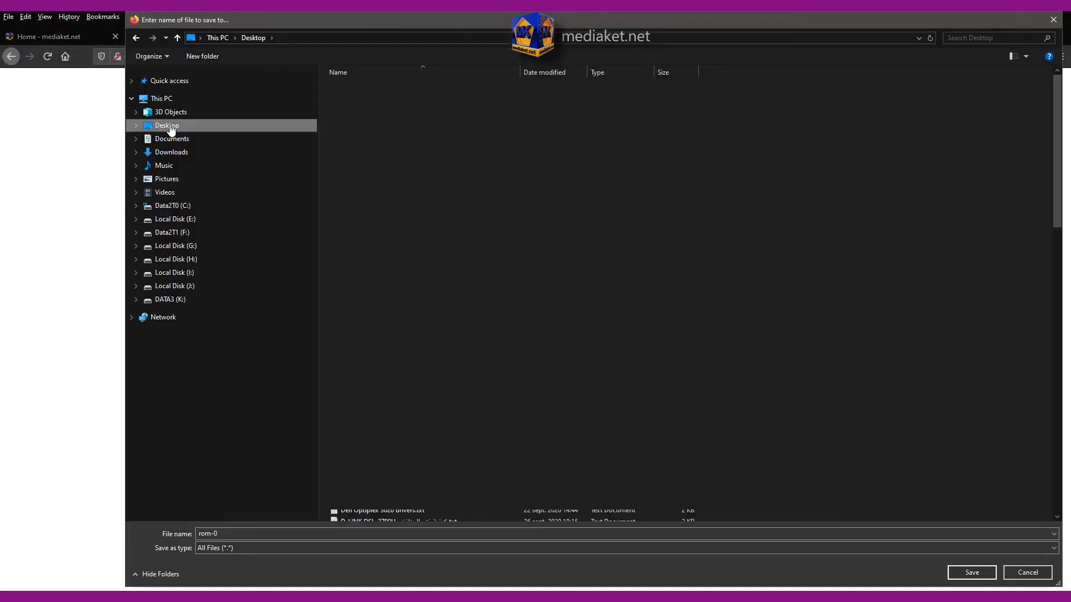
Create a Desktop folder named TP-LINK TD-W8961N and save rom-0 into it.
right_click(746, 331)
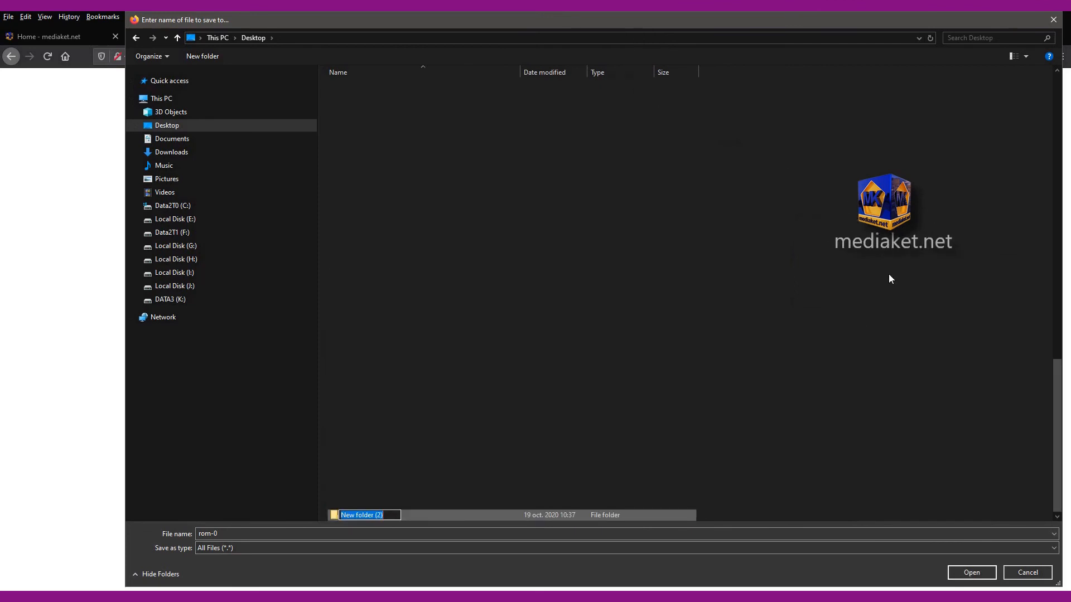
text(TP)
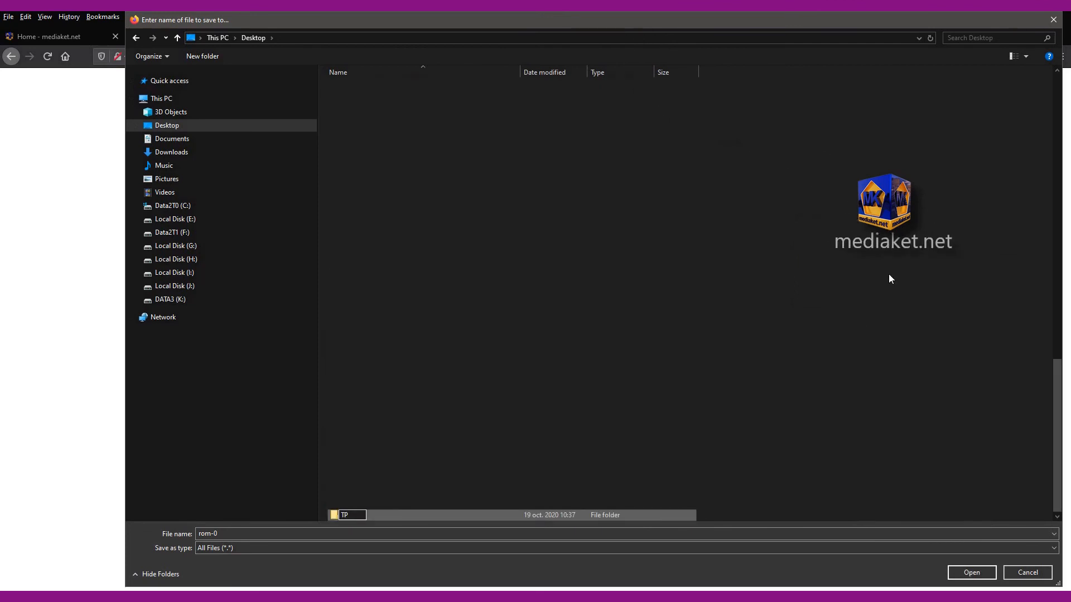
text(-LINK TD-W8961N)
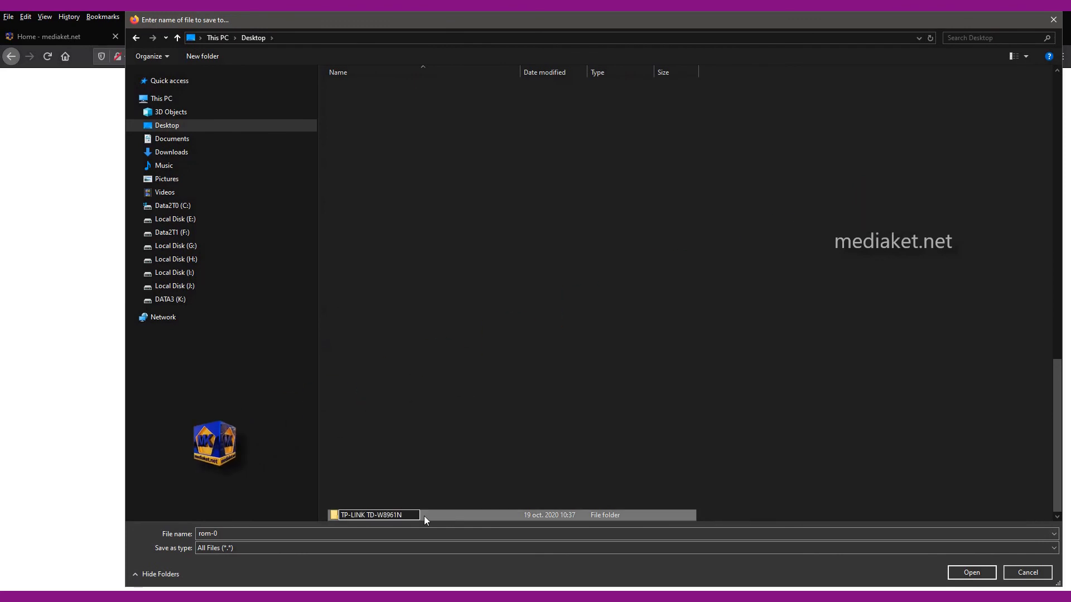
double_click(375, 514)
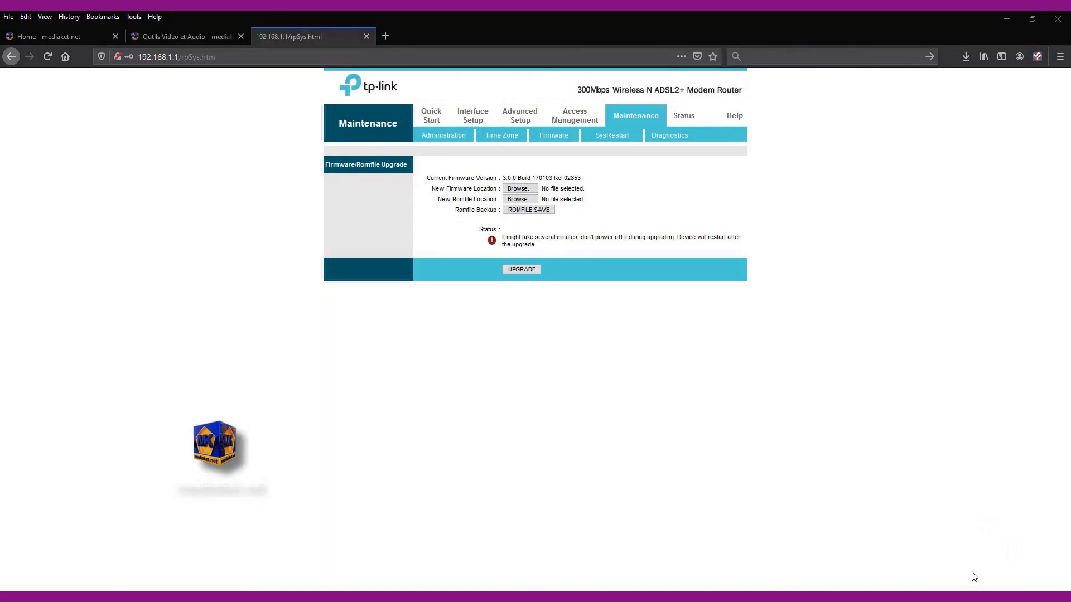
Return to the router's Status page.
click(527, 209)
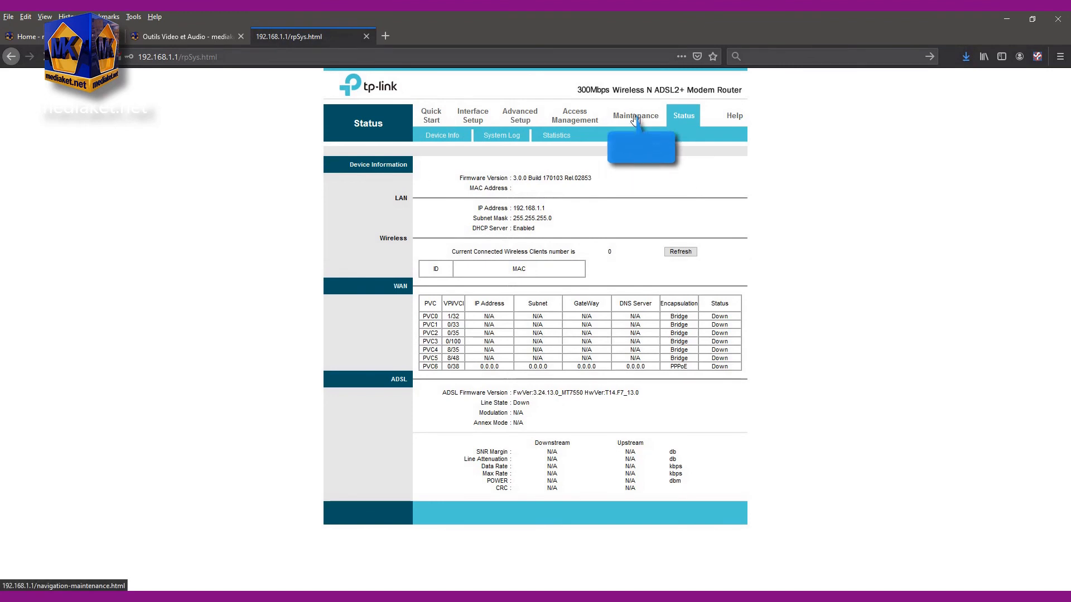
Upload rom-0 from the TP-LINK TD-W8961N folder as the new romfile.
click(635, 115)
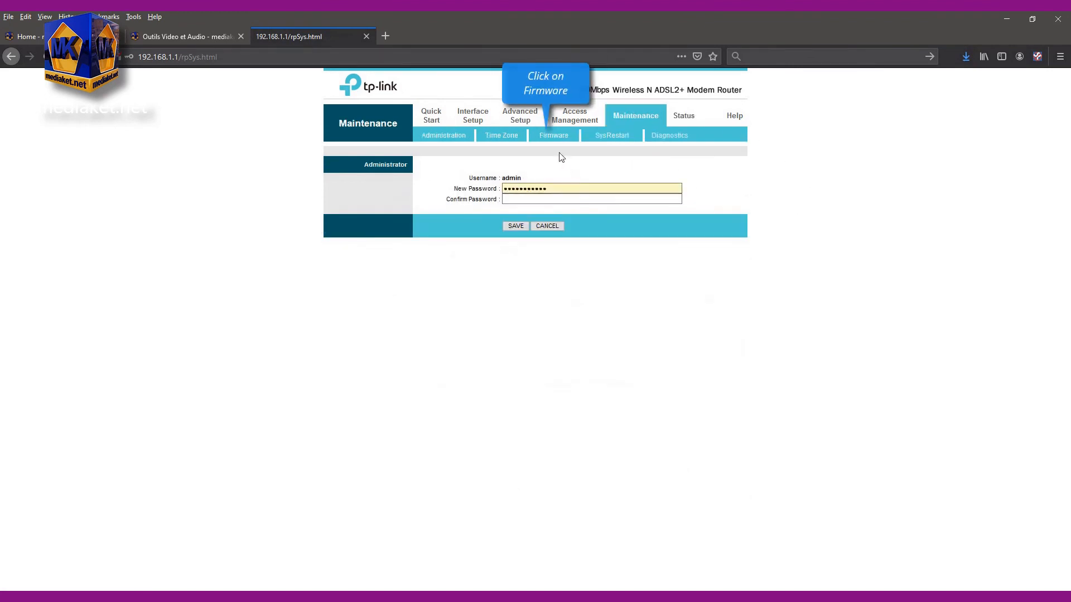
click(553, 135)
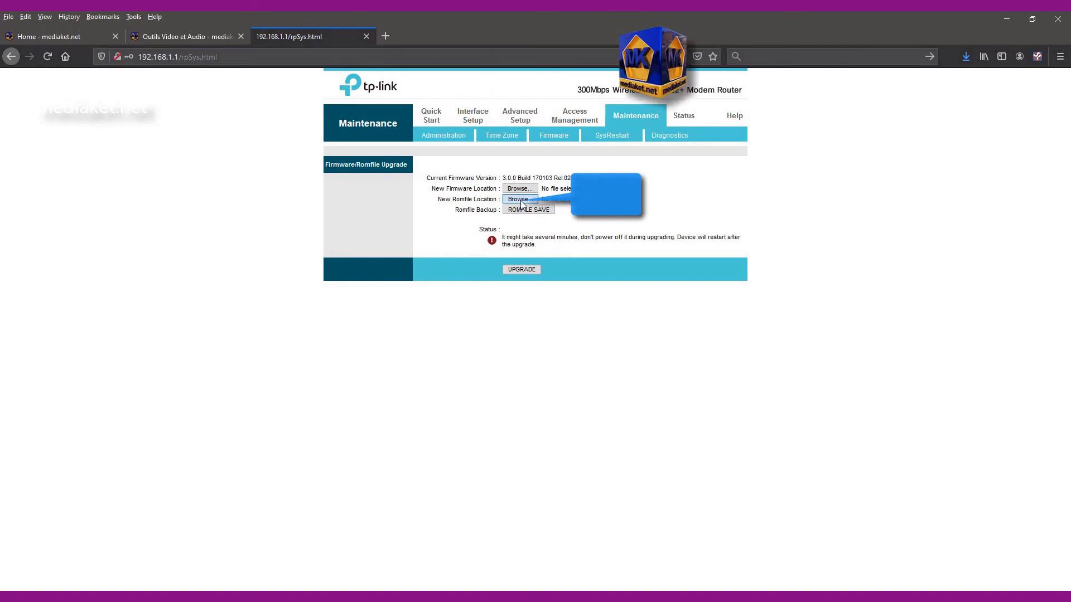
click(517, 198)
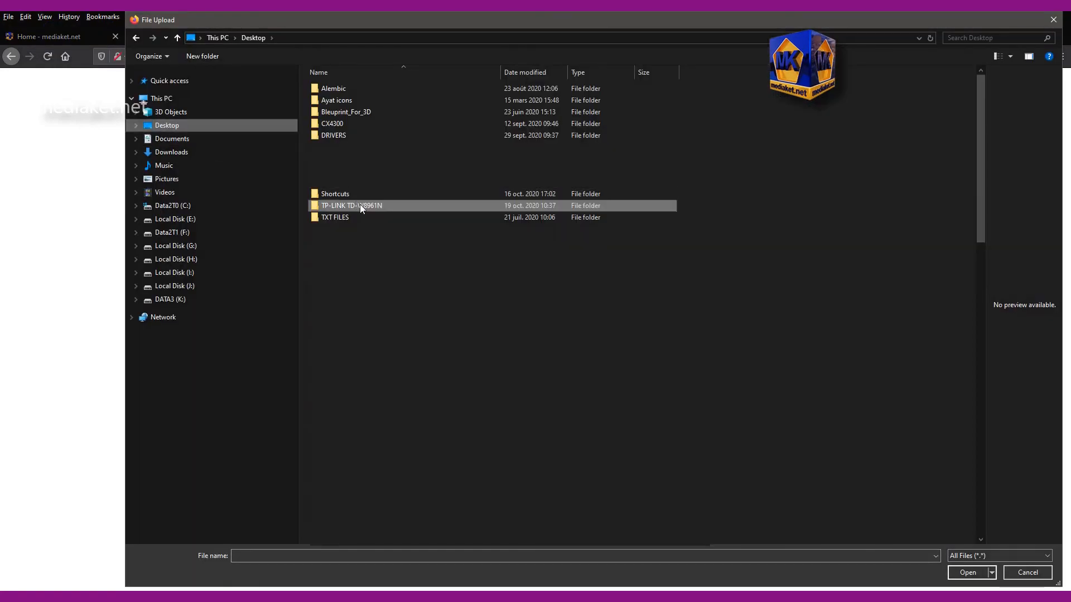
double_click(350, 204)
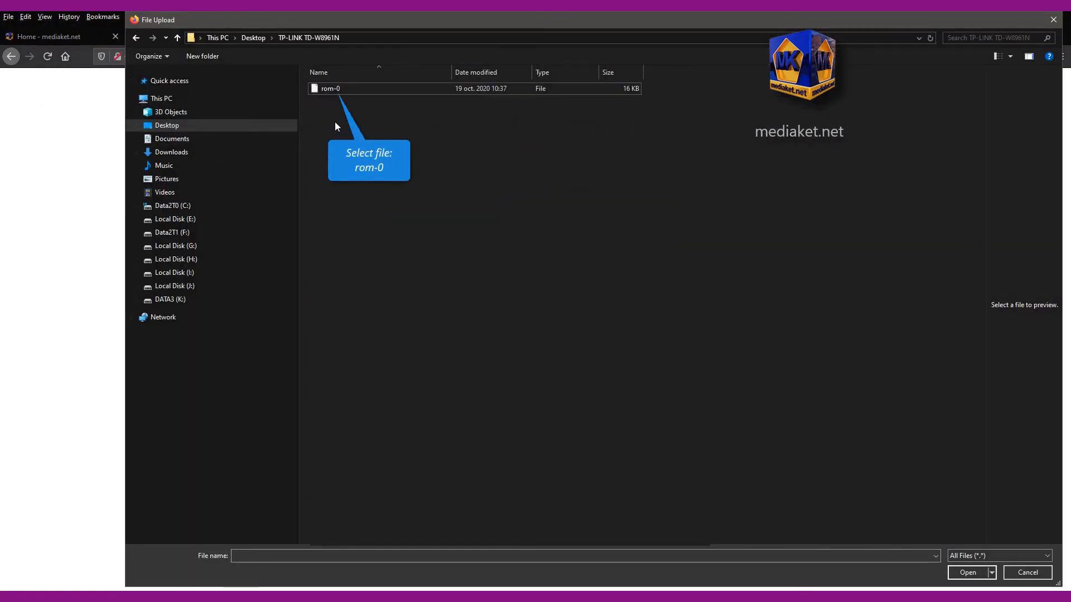
click(331, 88)
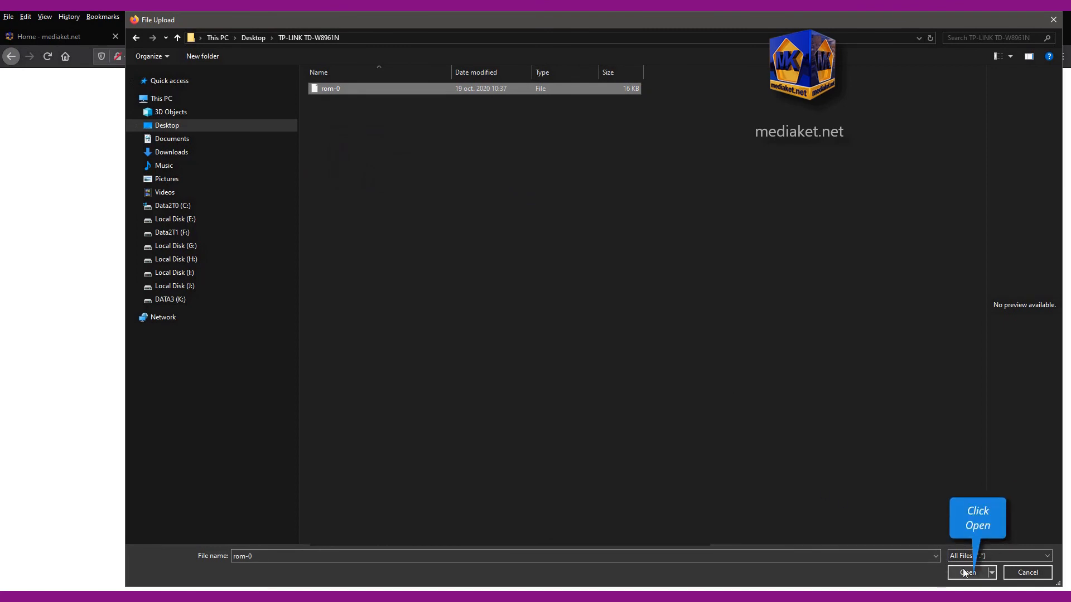
click(967, 572)
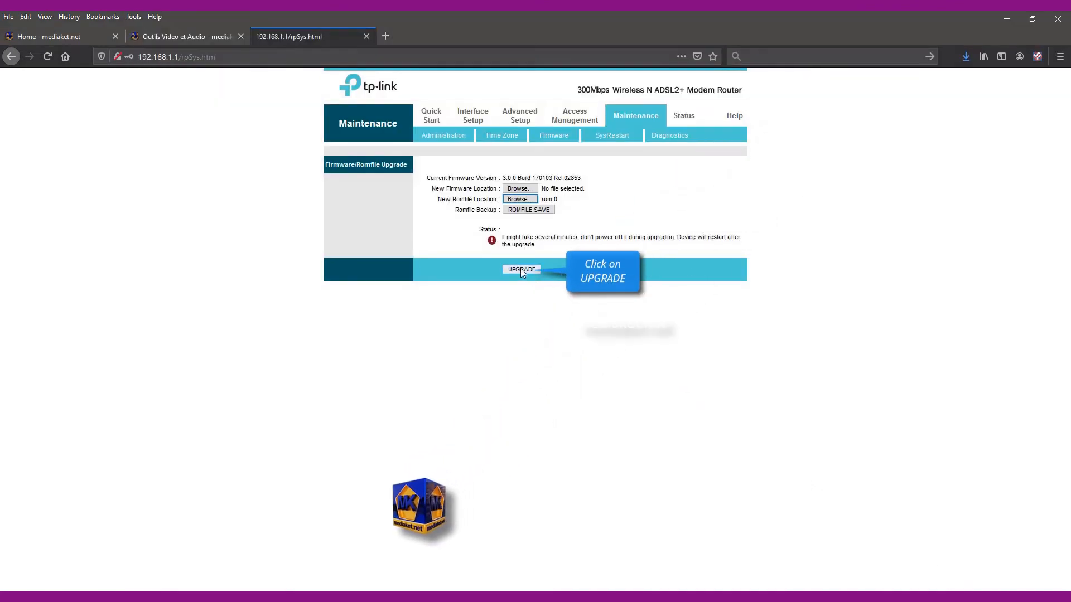
click(520, 268)
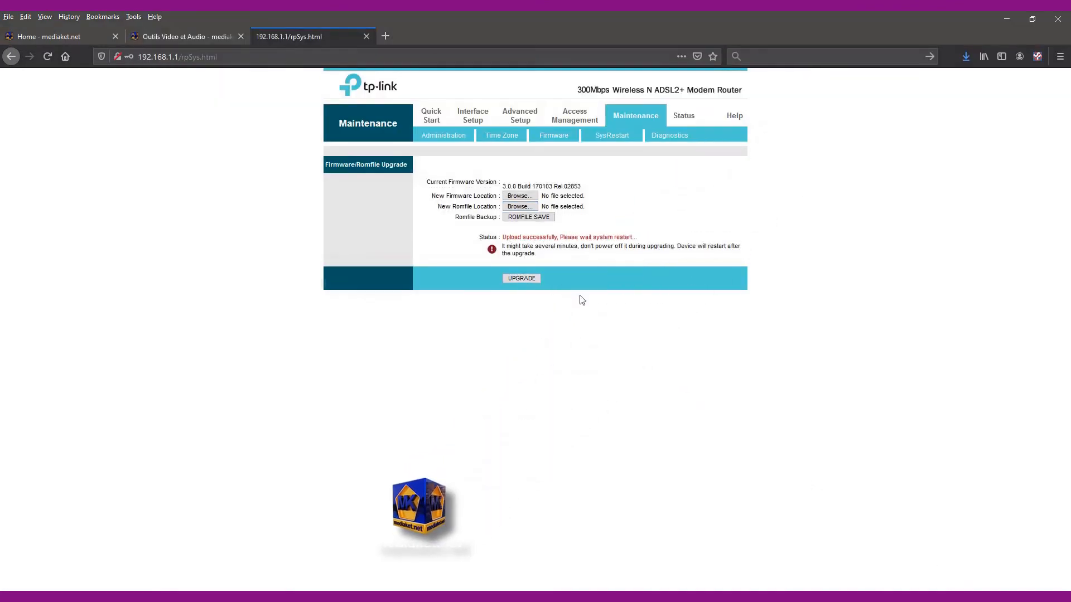